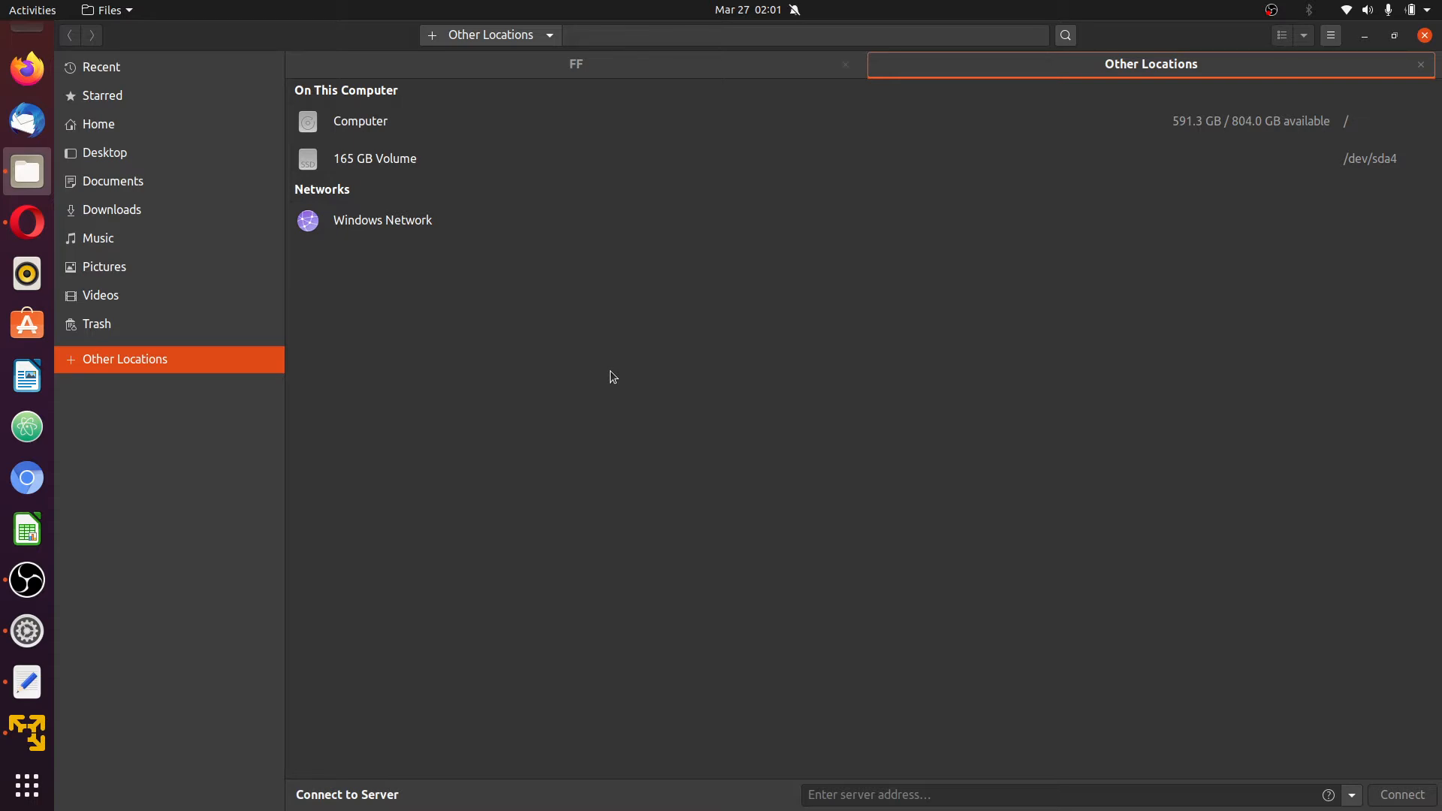
mouse_move(597, 387)
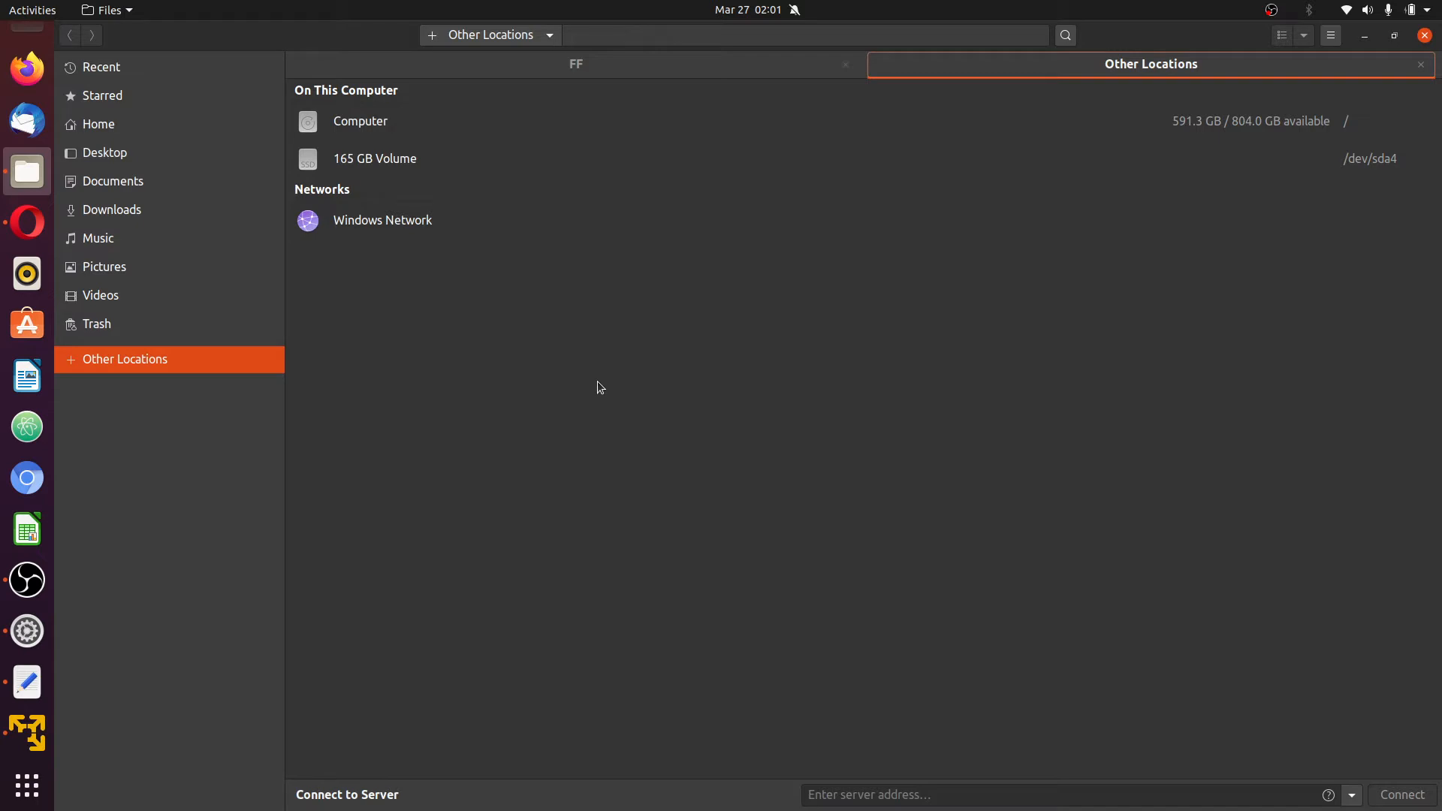
mouse_move(519, 392)
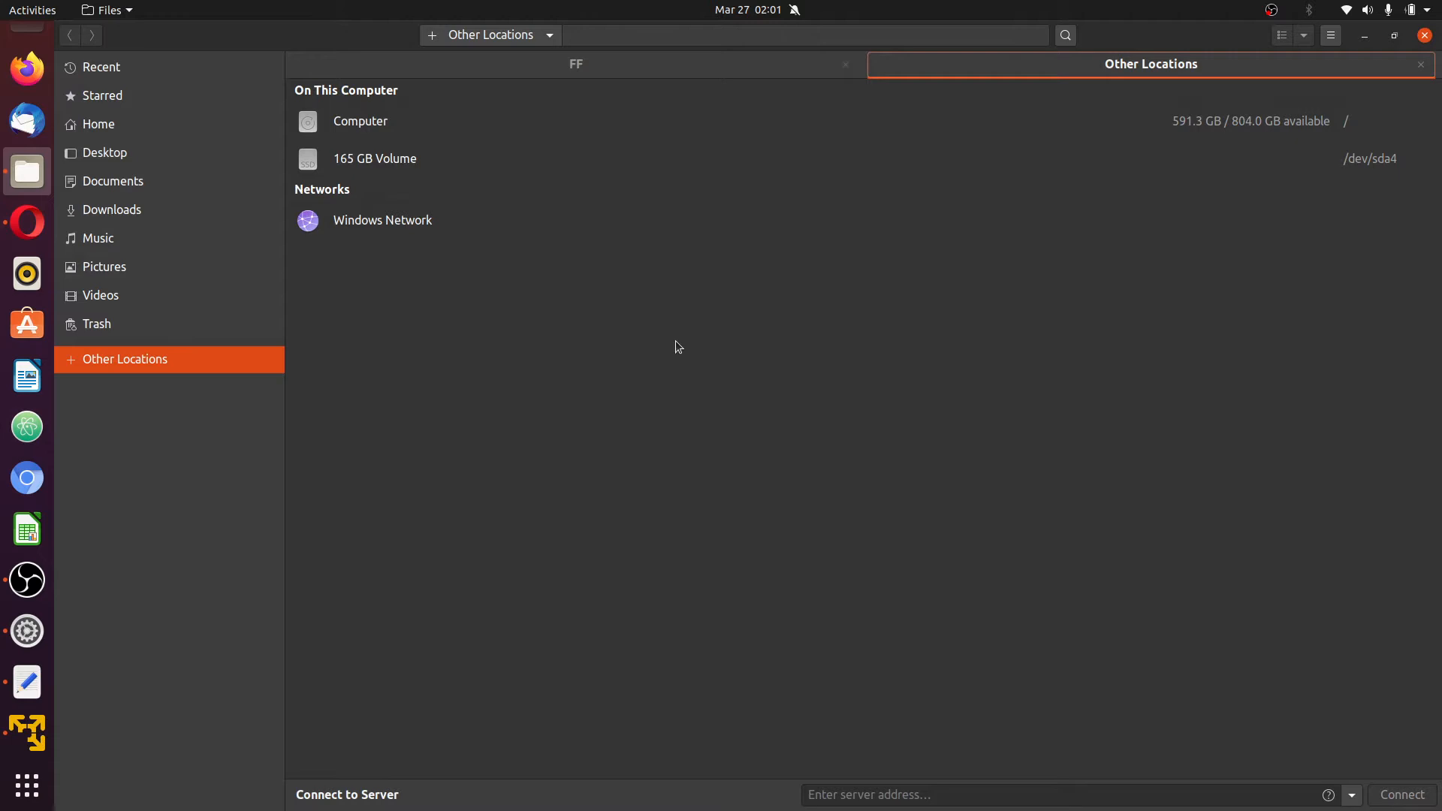
mouse_move(824, 320)
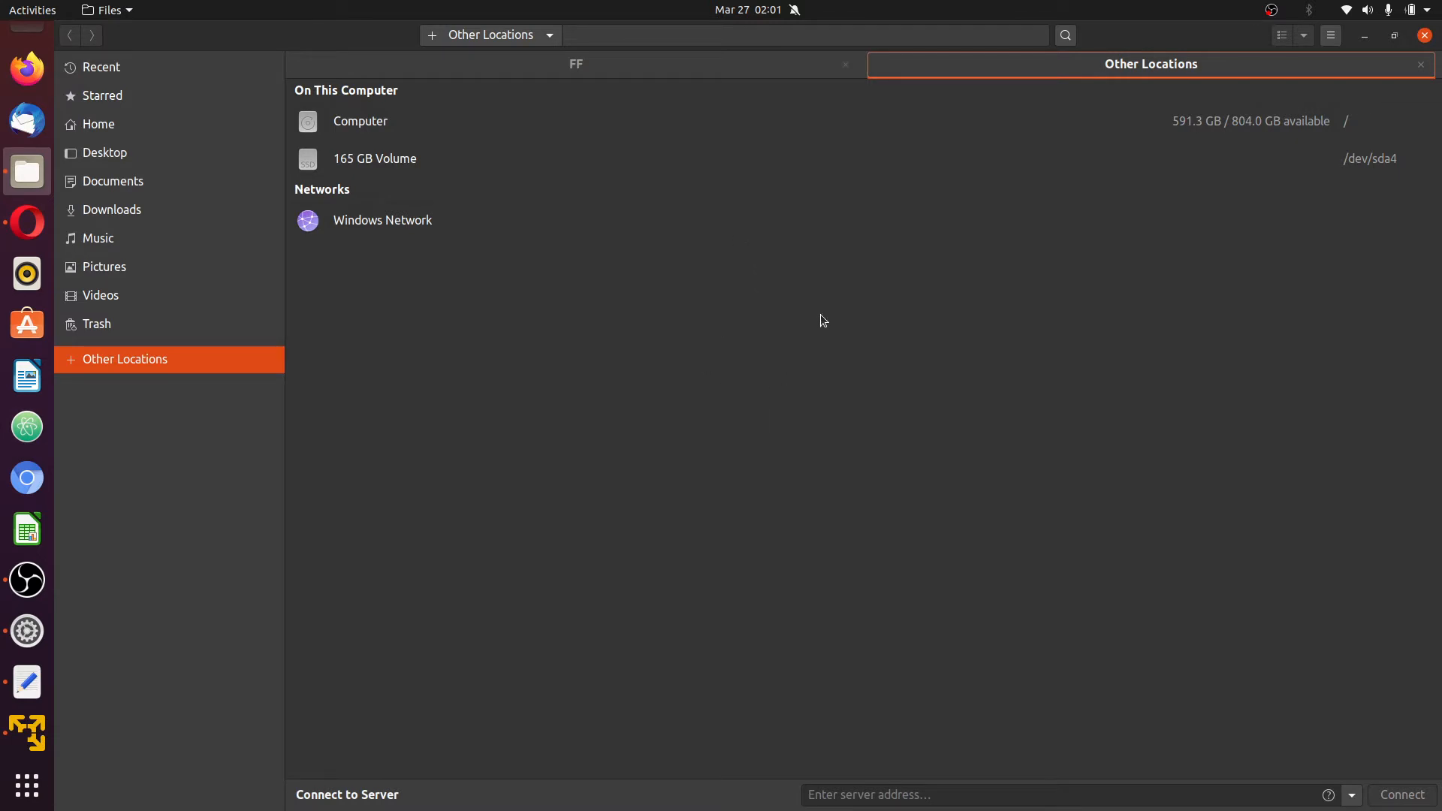
mouse_move(27, 733)
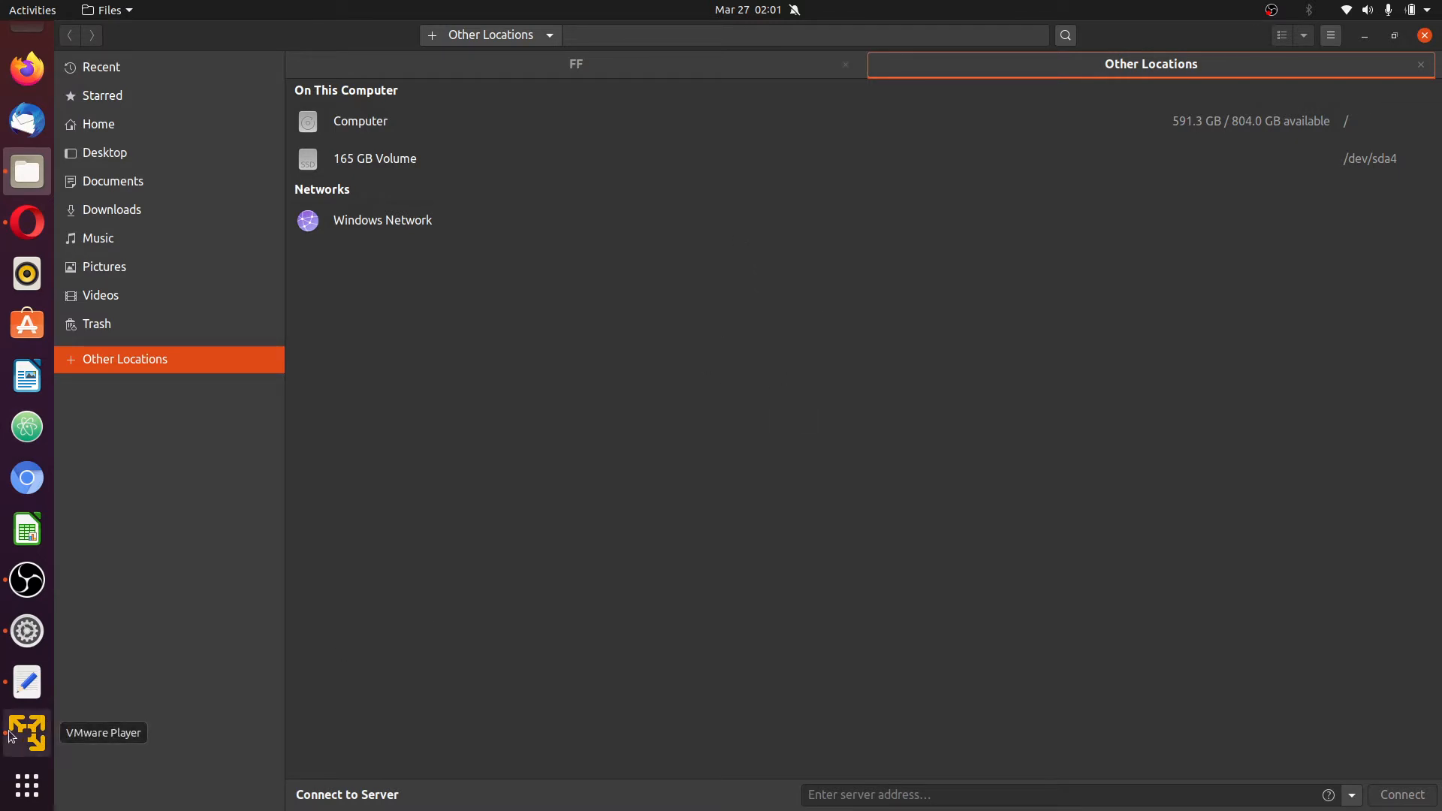
click(25, 733)
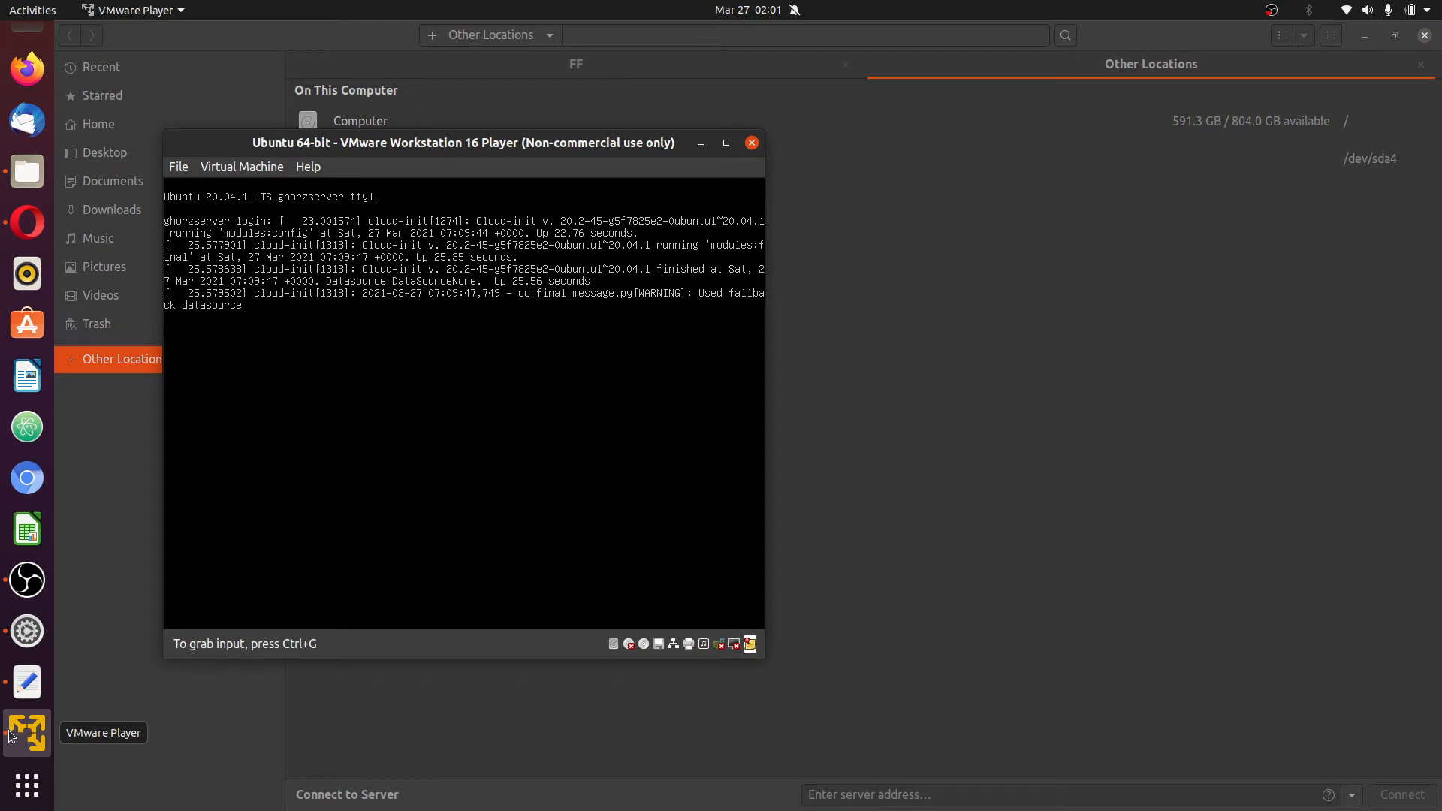
mouse_move(881, 279)
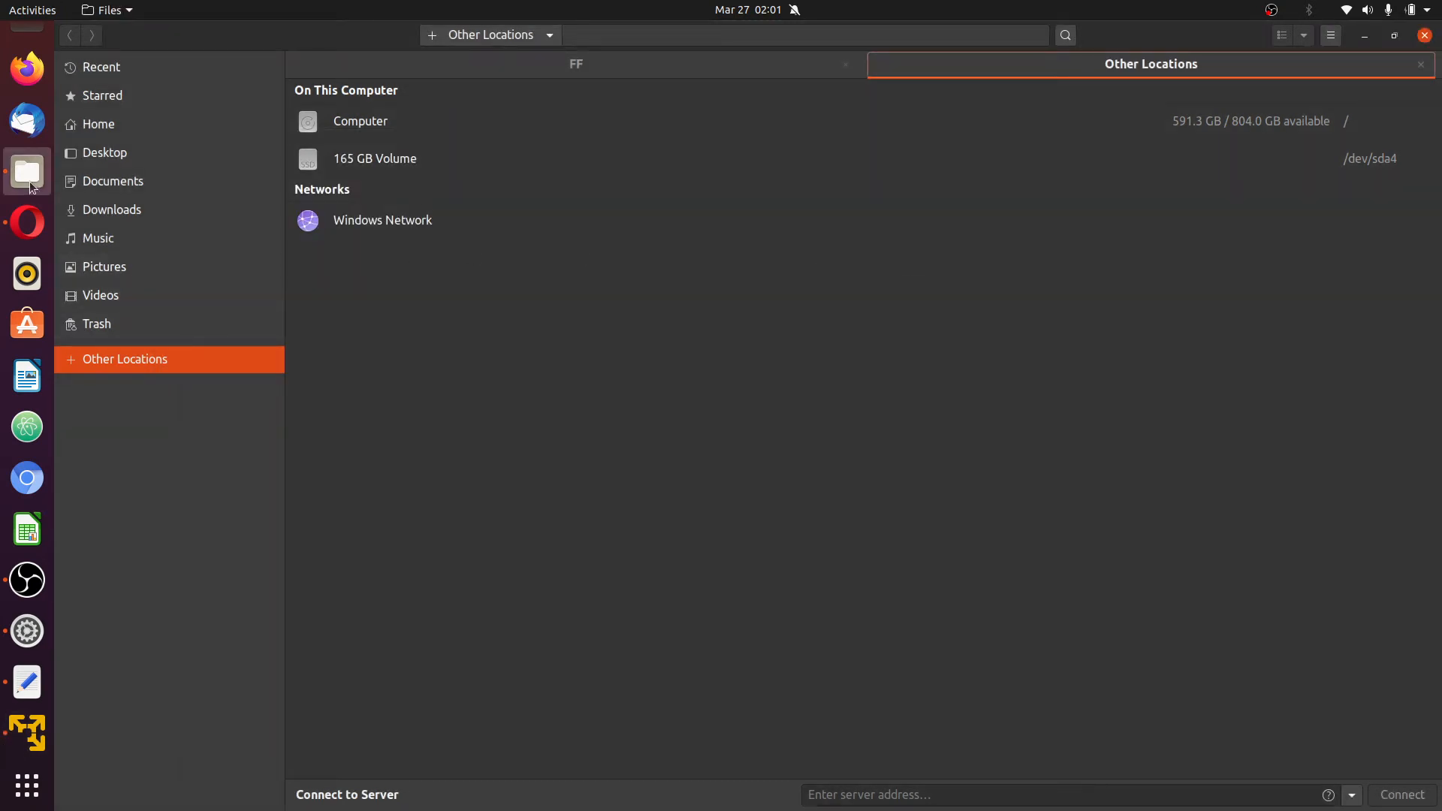
mouse_move(423, 778)
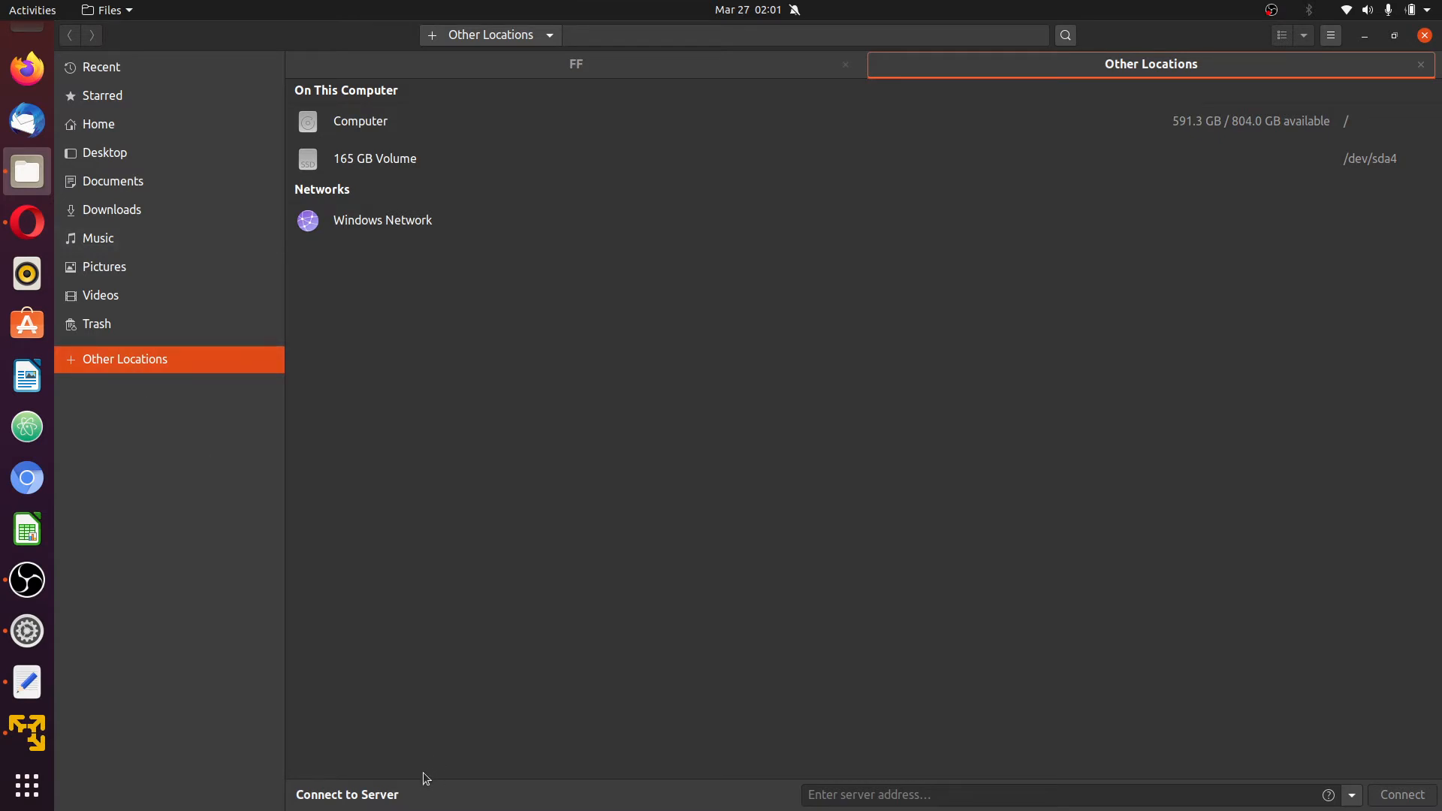
click(946, 795)
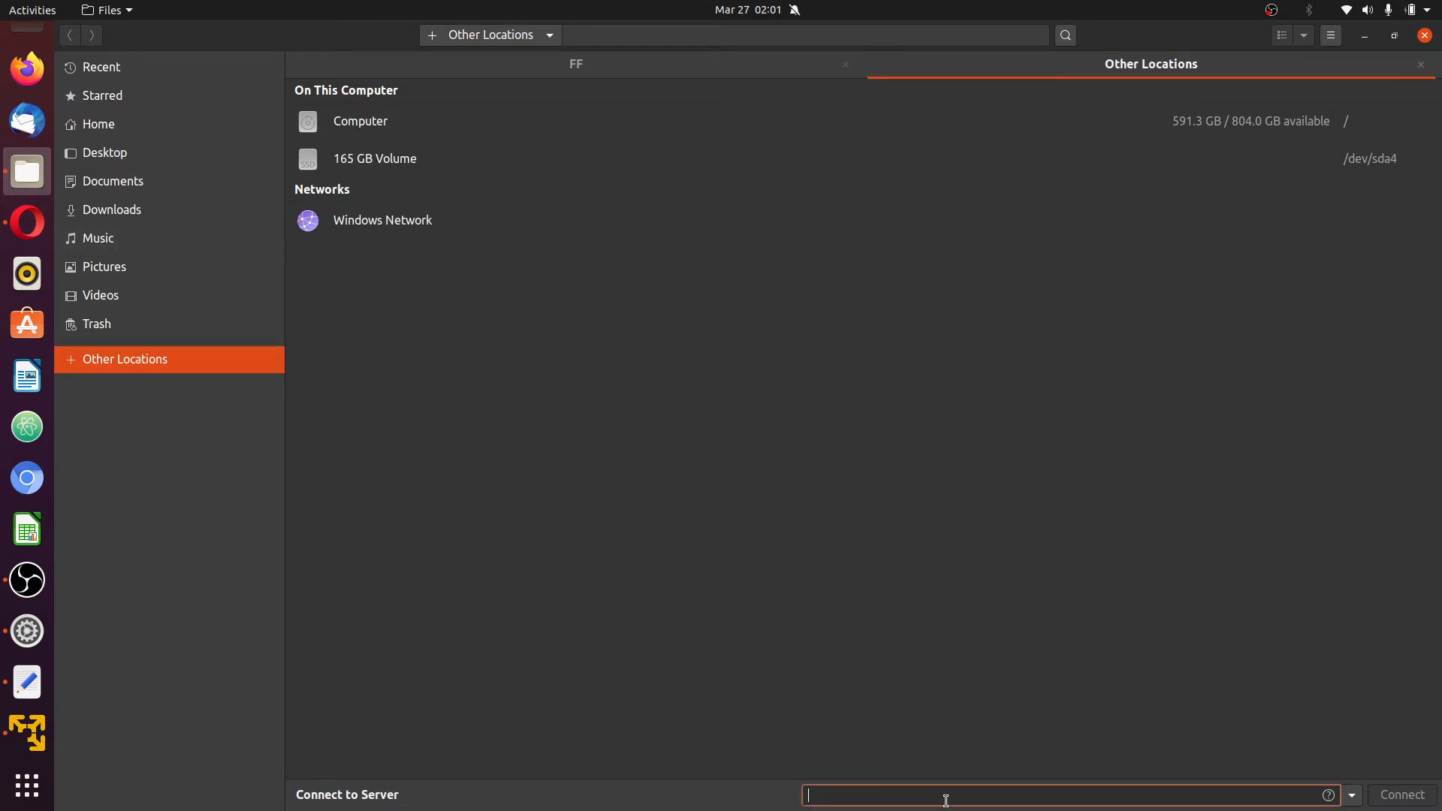
text(sftp://)
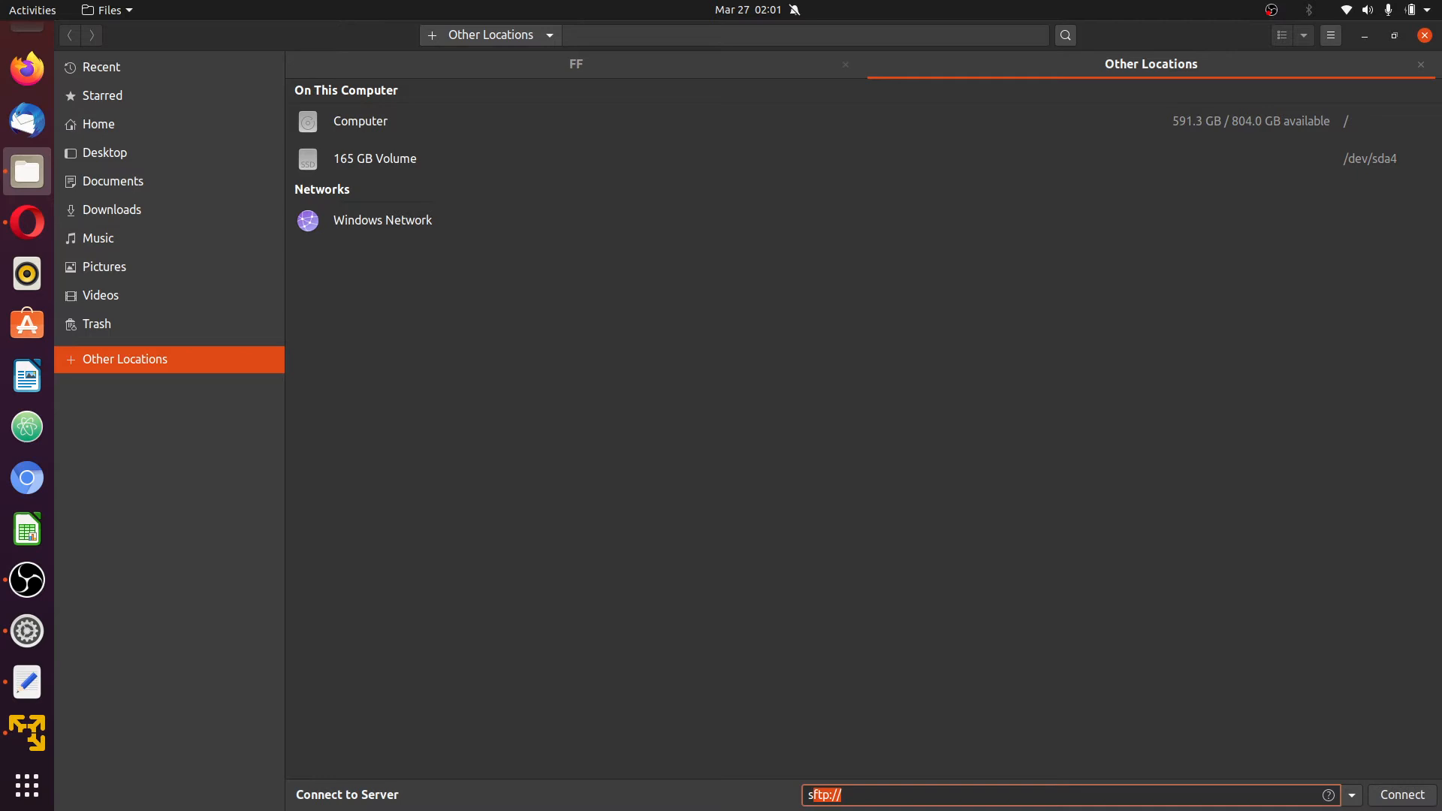
text(frappe@)
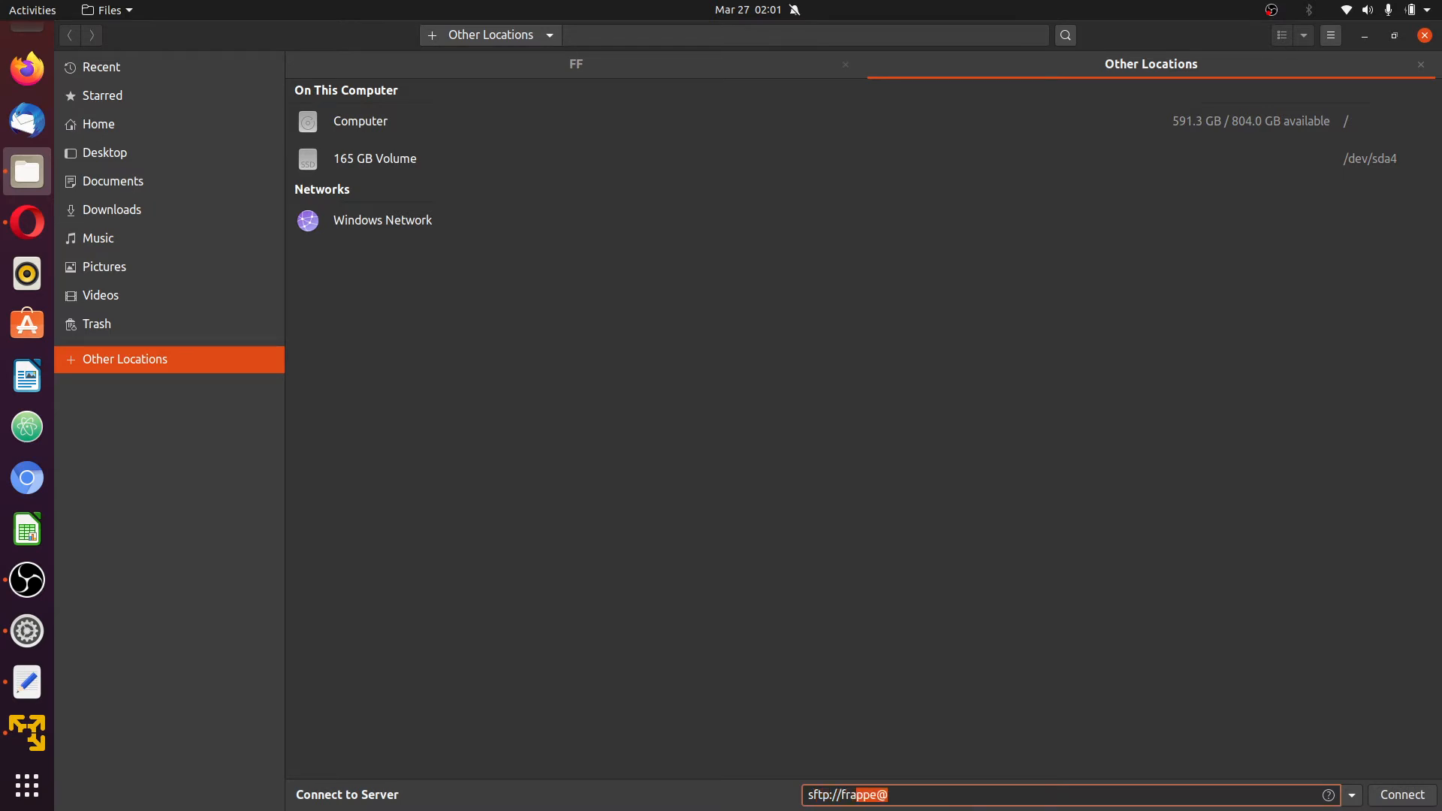
text(1)
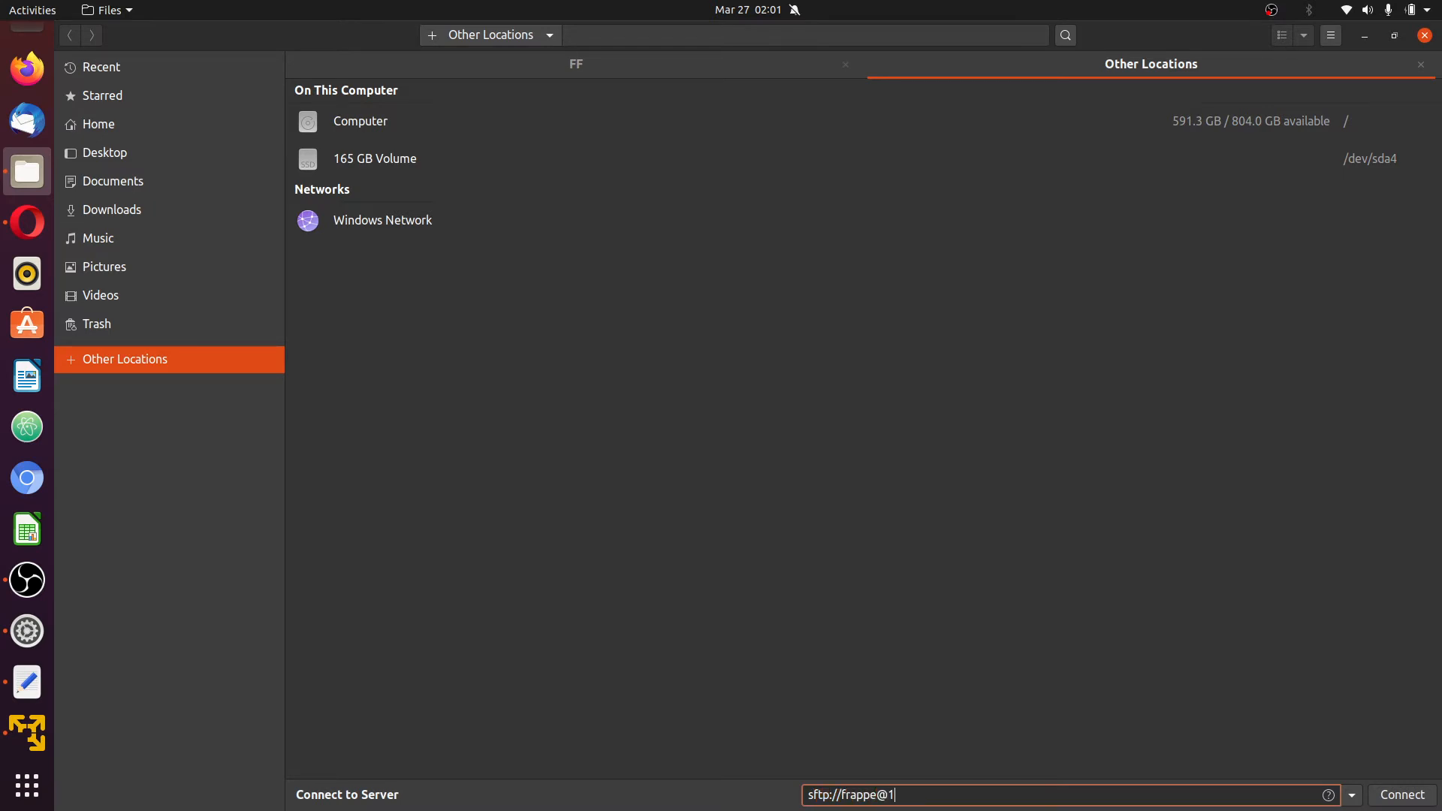
text(92.168.43.24/)
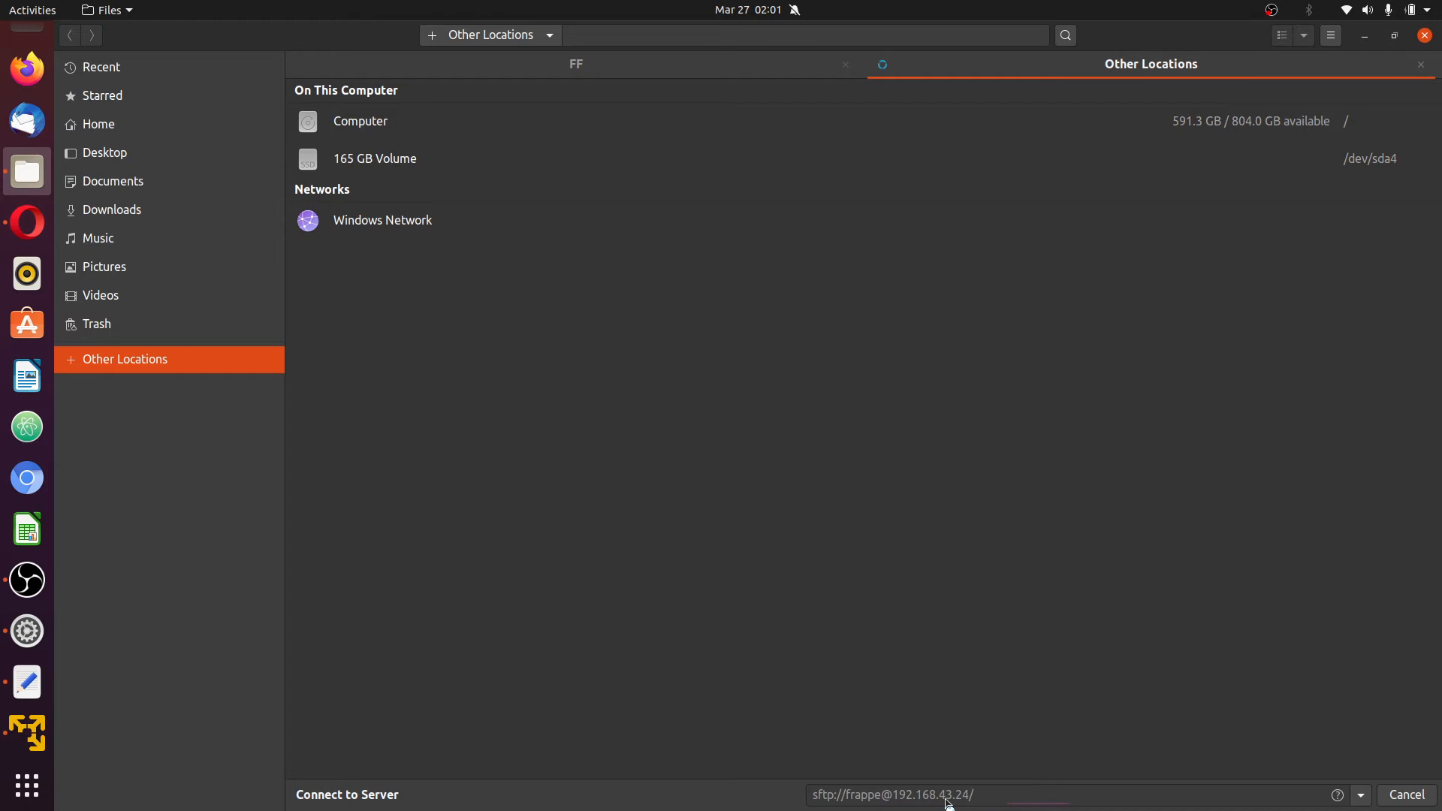
mouse_move(1056, 357)
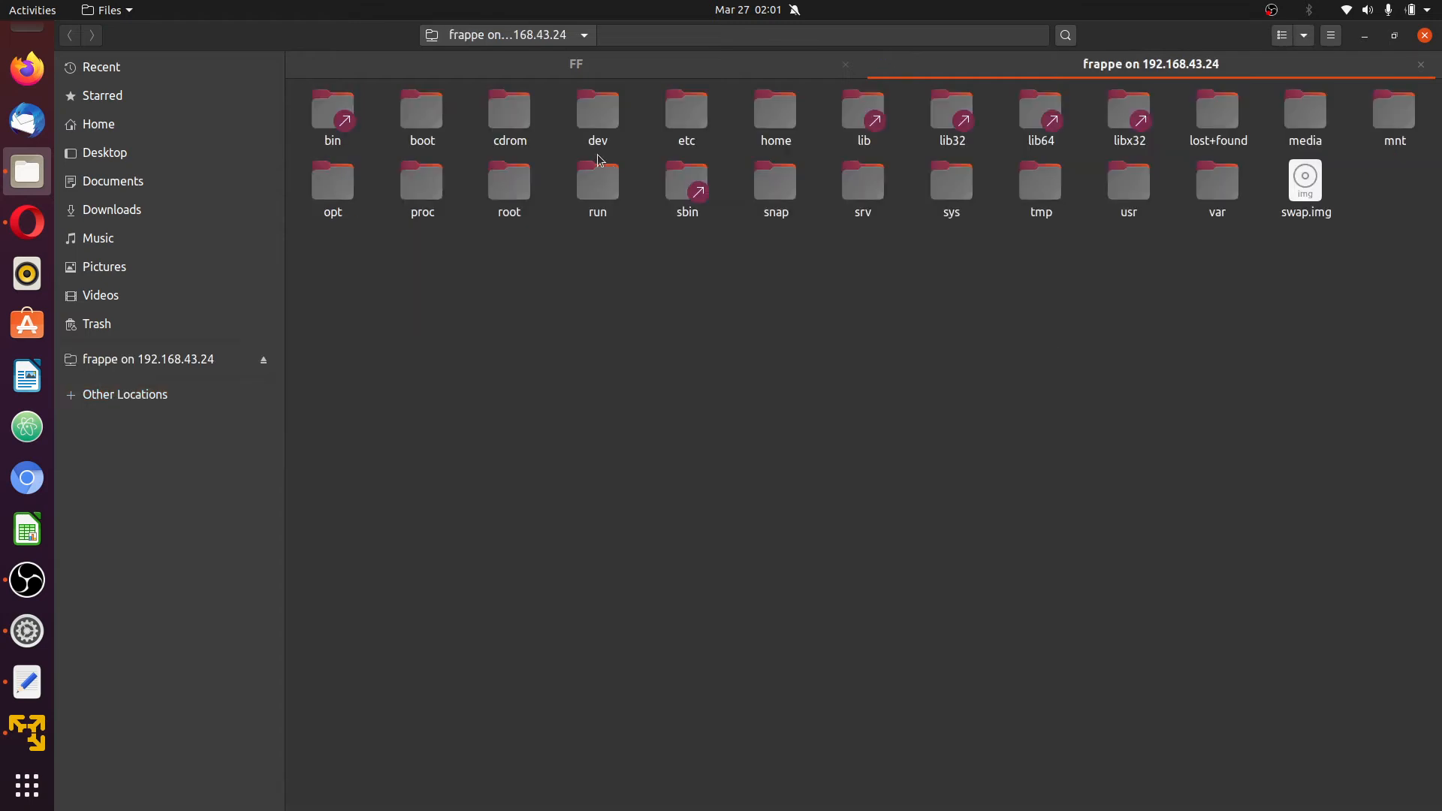
- Open the frappe user's home folder on the server and hide its dotfiles
double_click(775, 110)
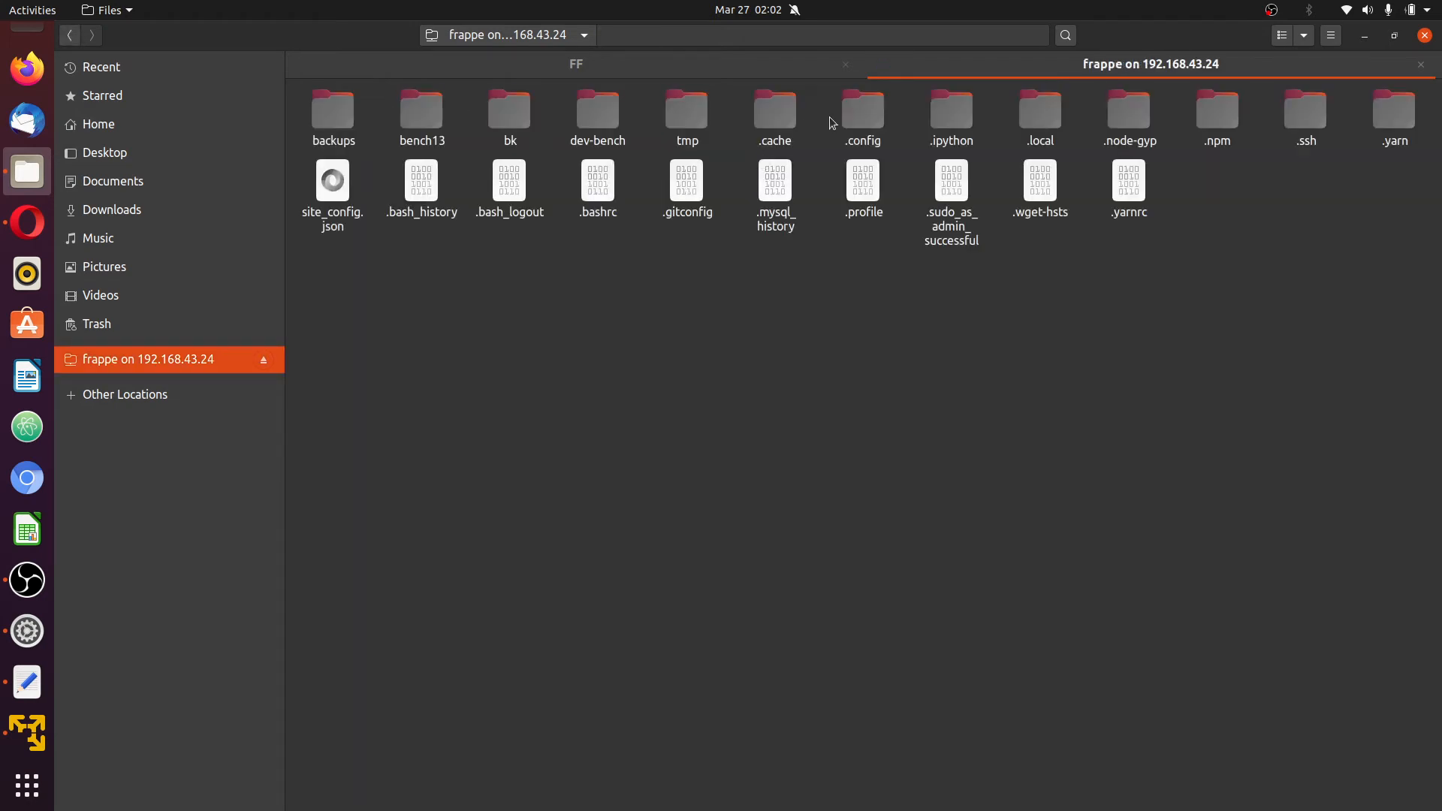
mouse_move(522, 224)
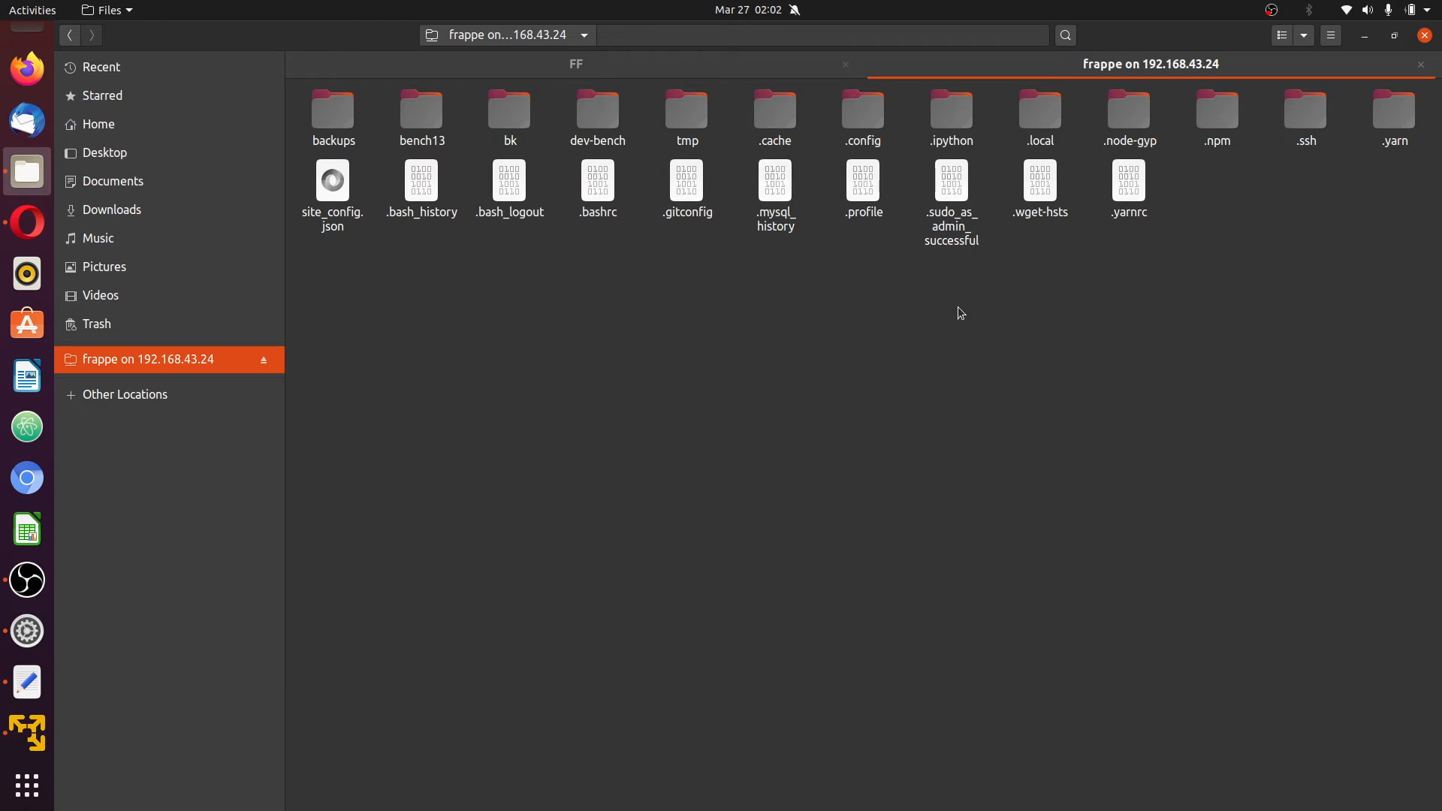
key(ctrl+h)
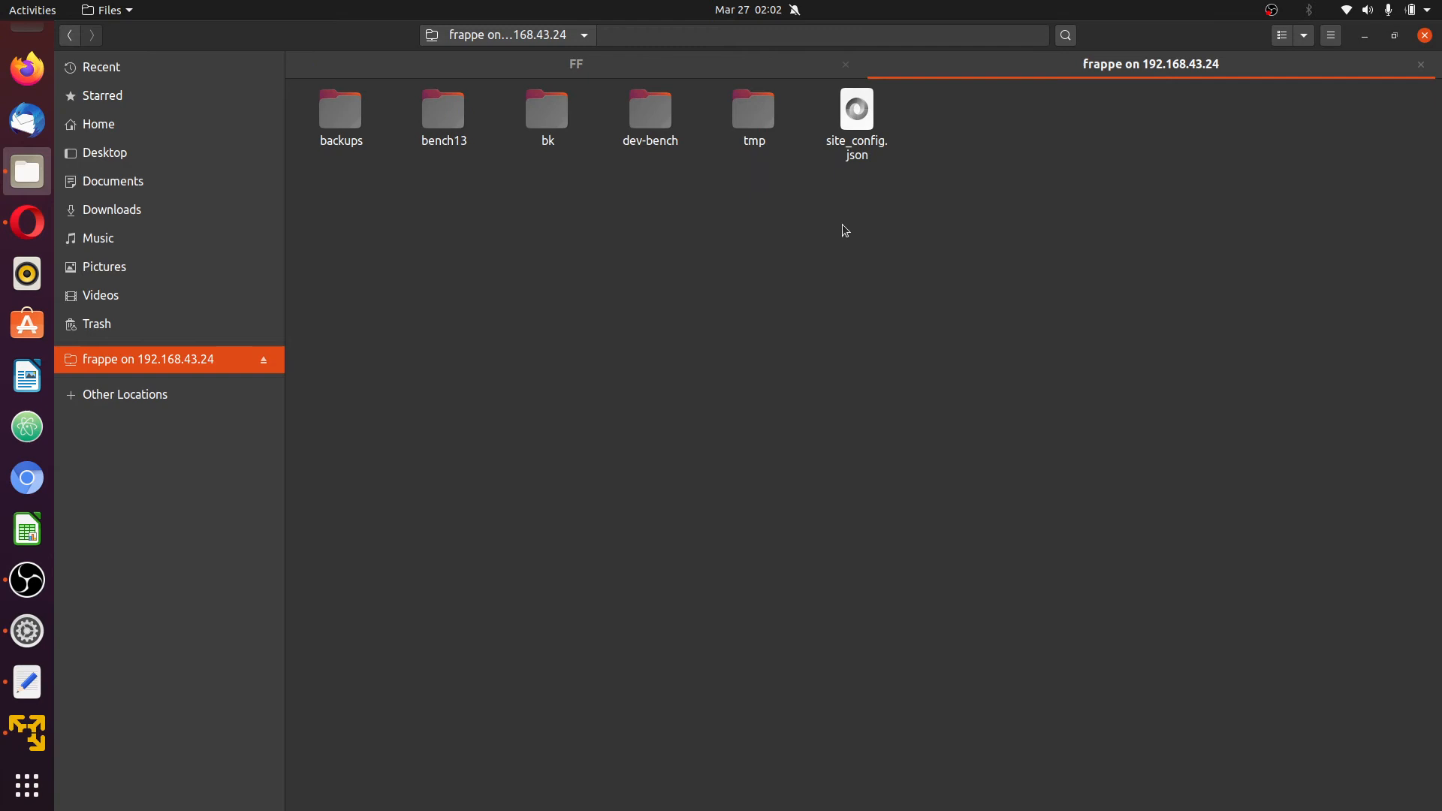
mouse_move(595, 130)
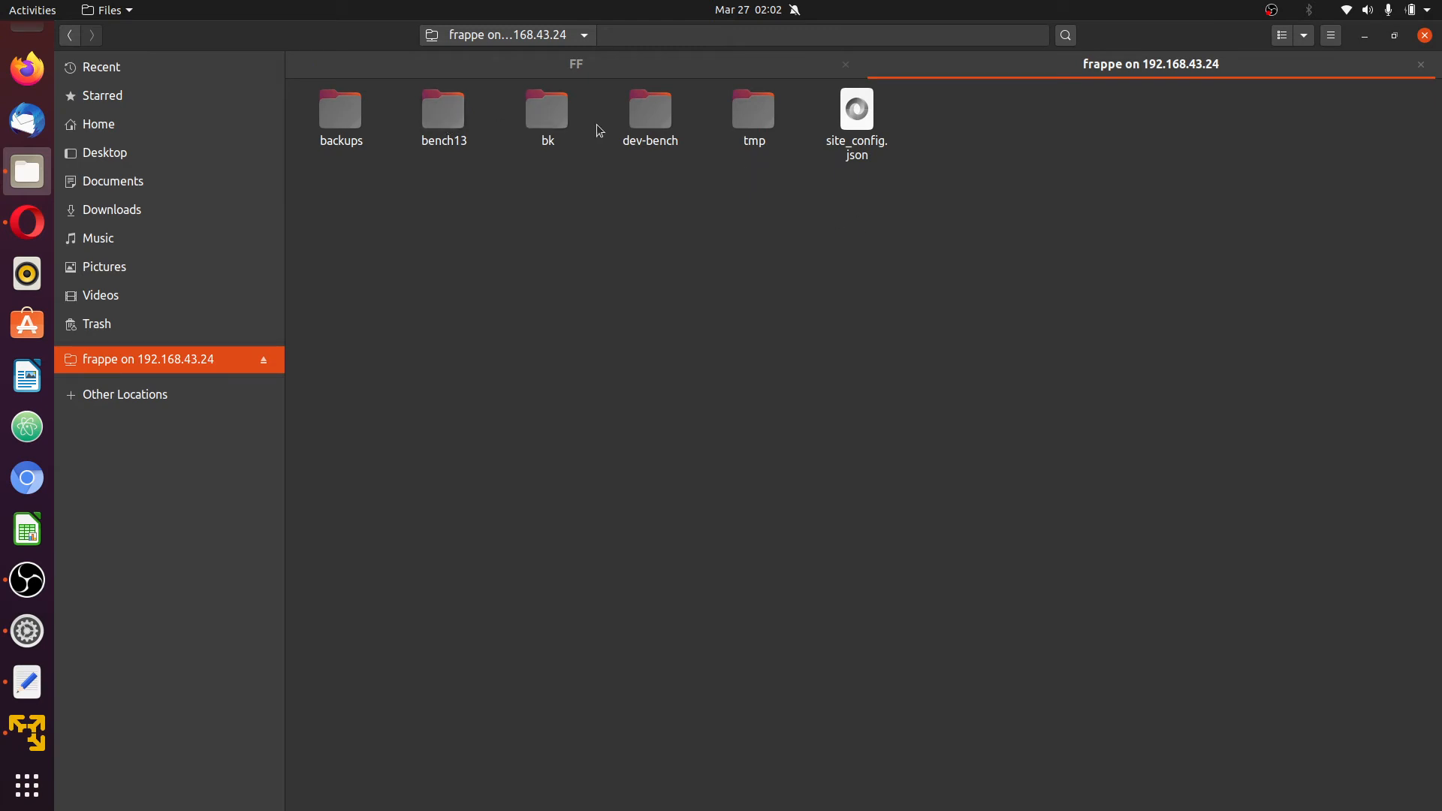
- Browse into the dev-bench folder and then its apps folder
double_click(649, 109)
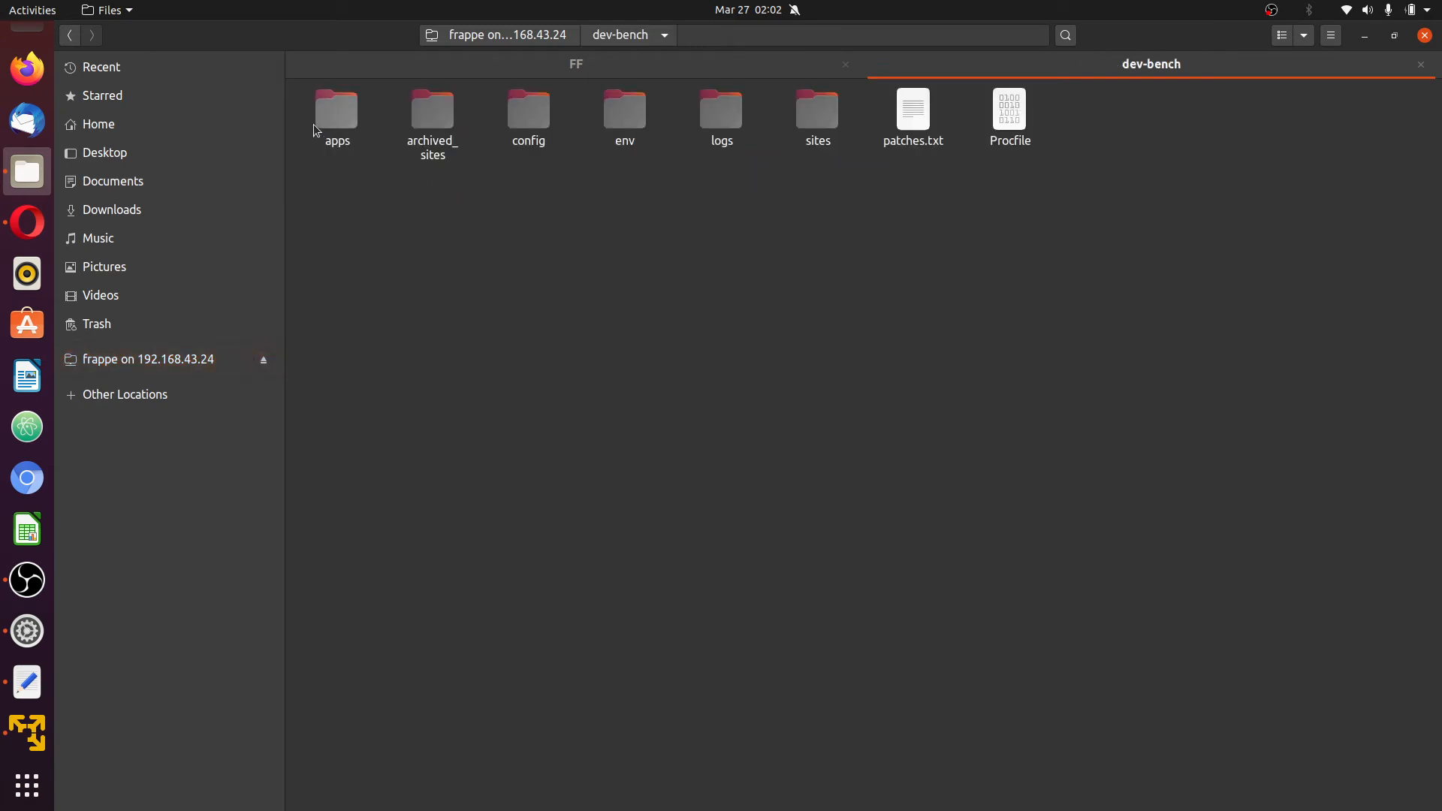
double_click(337, 111)
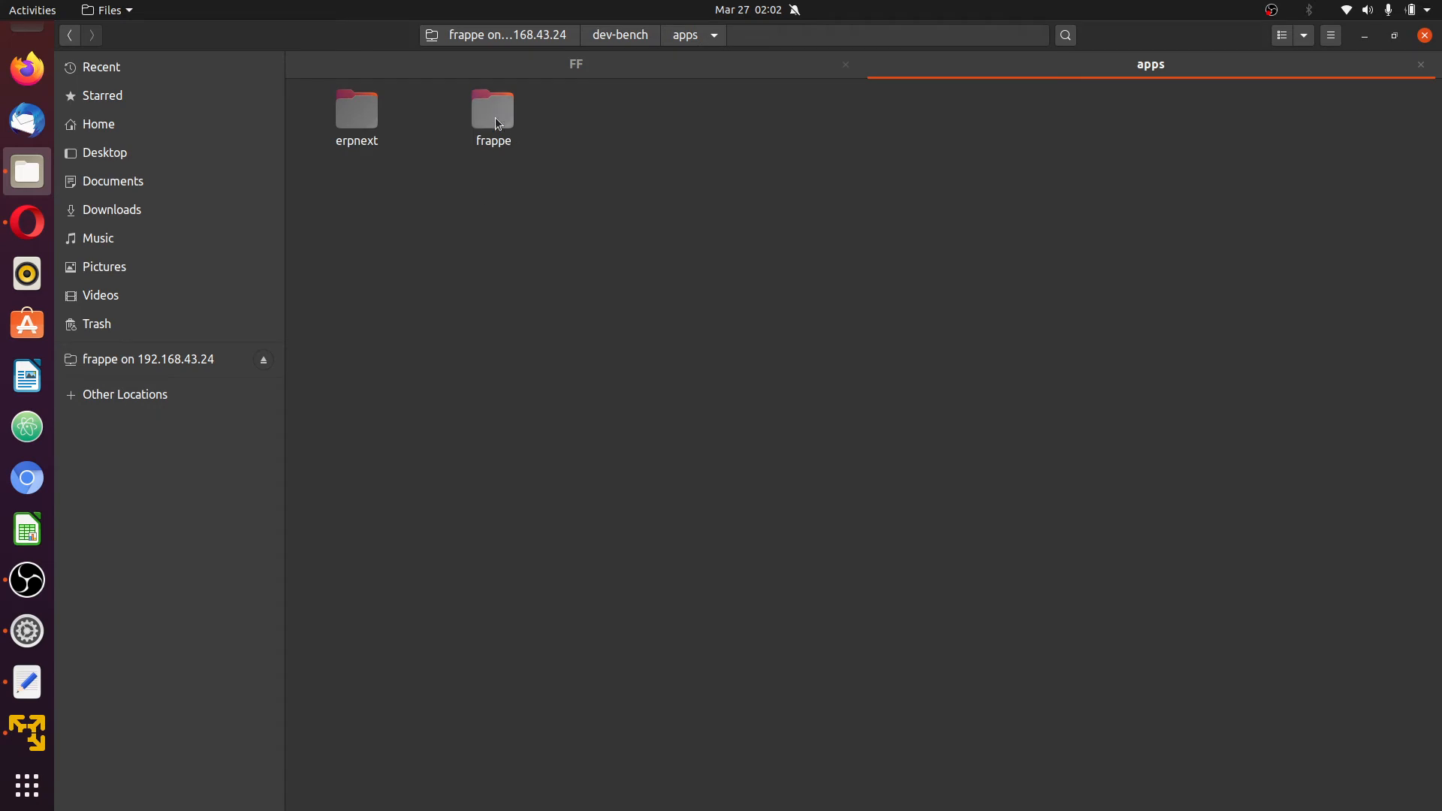
click(356, 110)
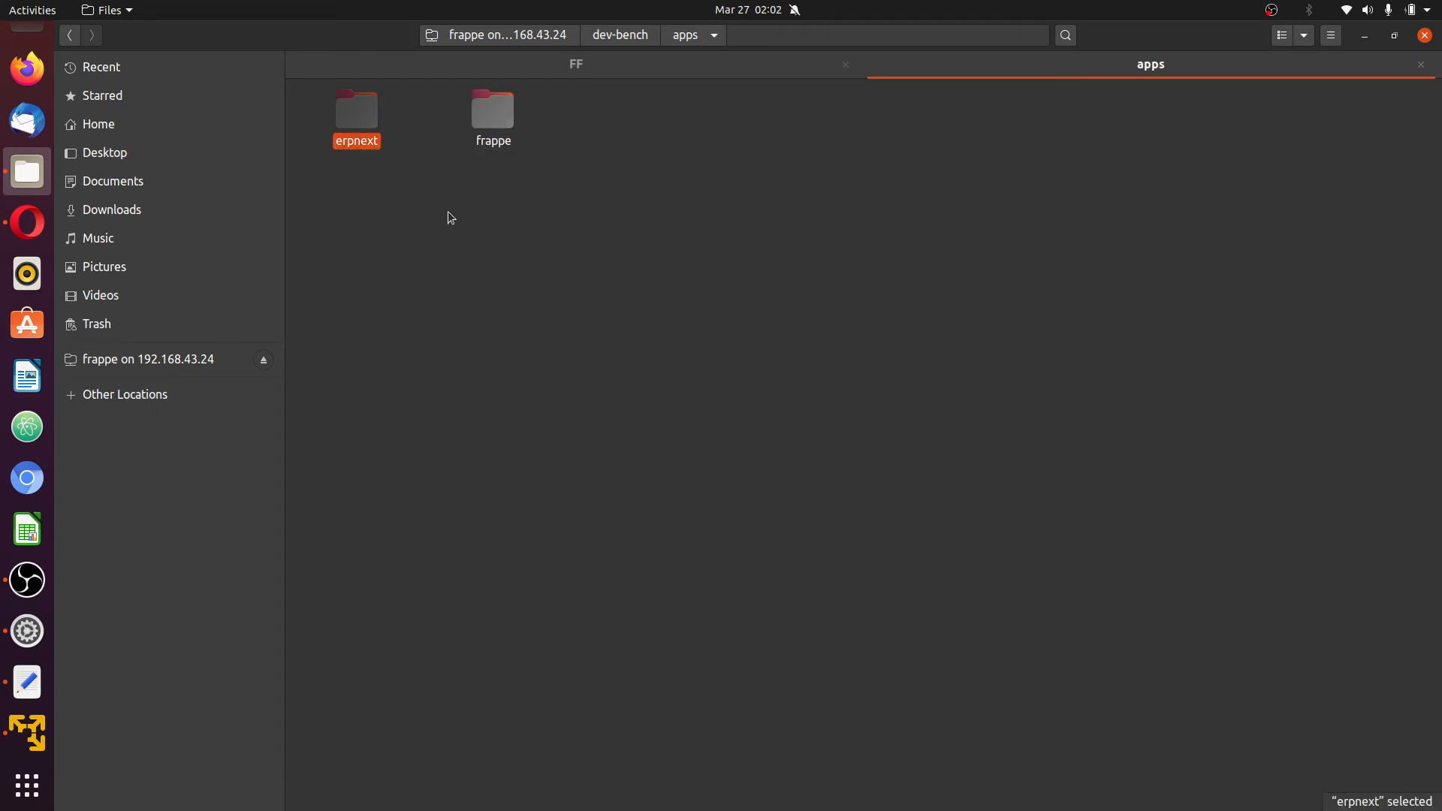
- Open a local terminal in the apps folder, closing the remote terminal opened first
right_click(450, 218)
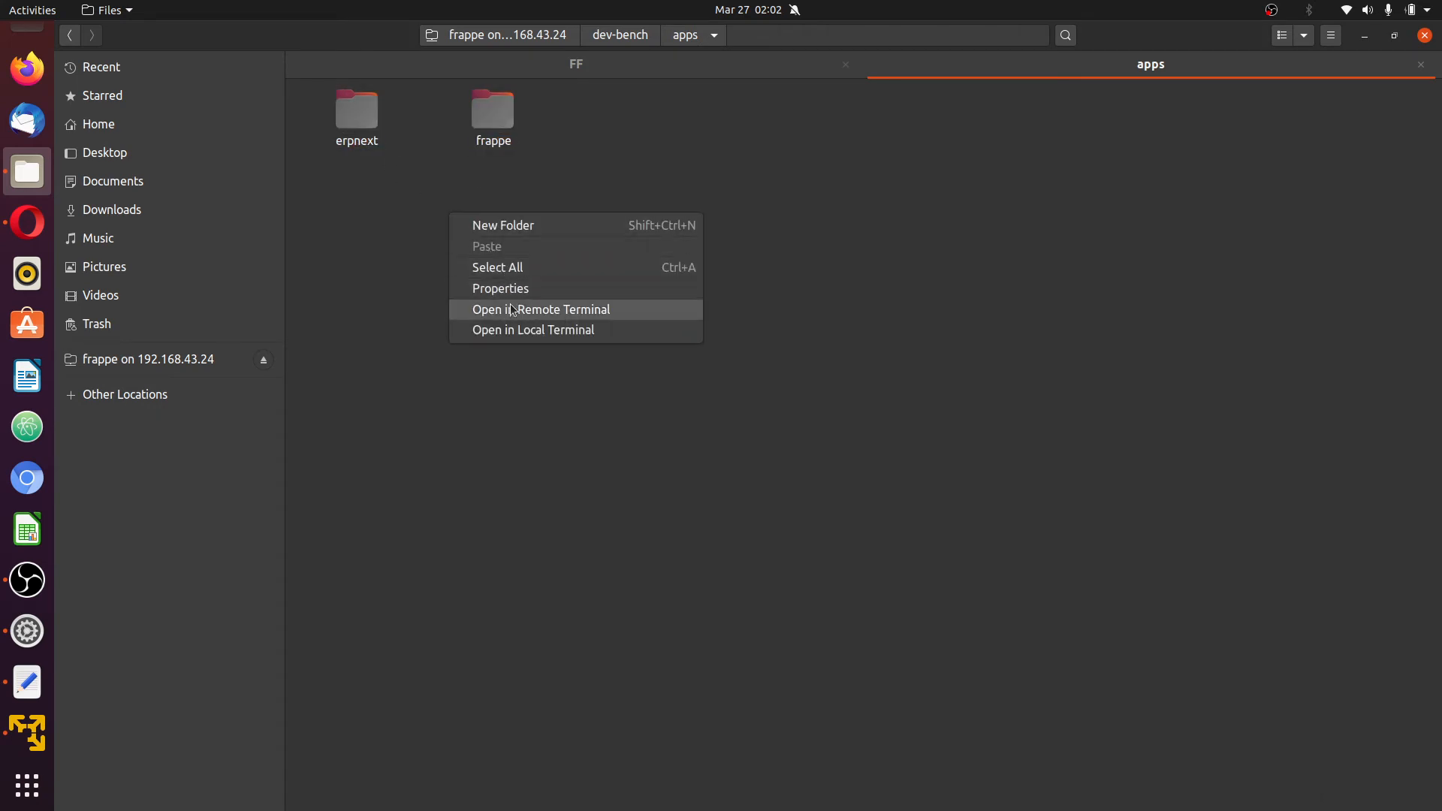
click(540, 309)
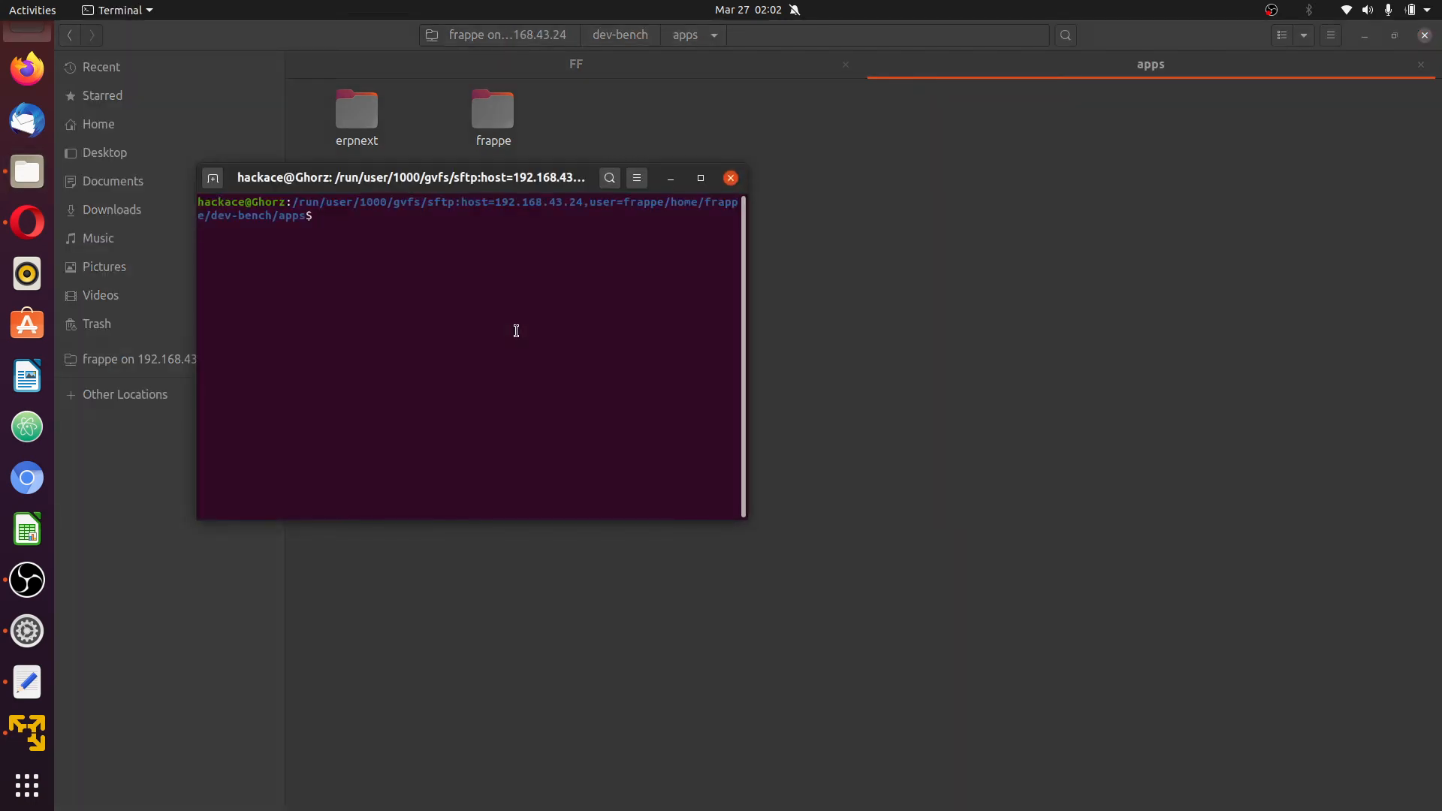
click(730, 177)
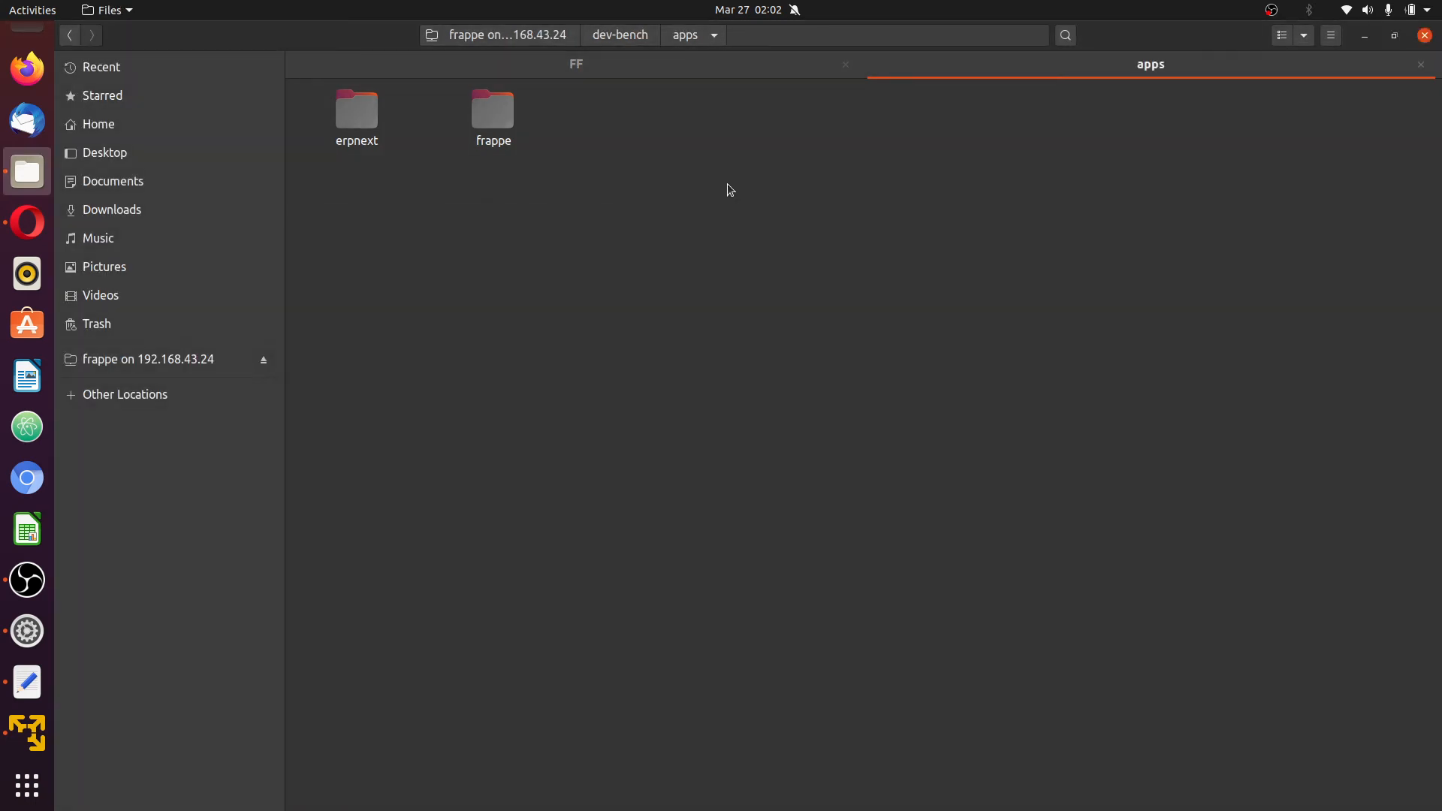
right_click(729, 190)
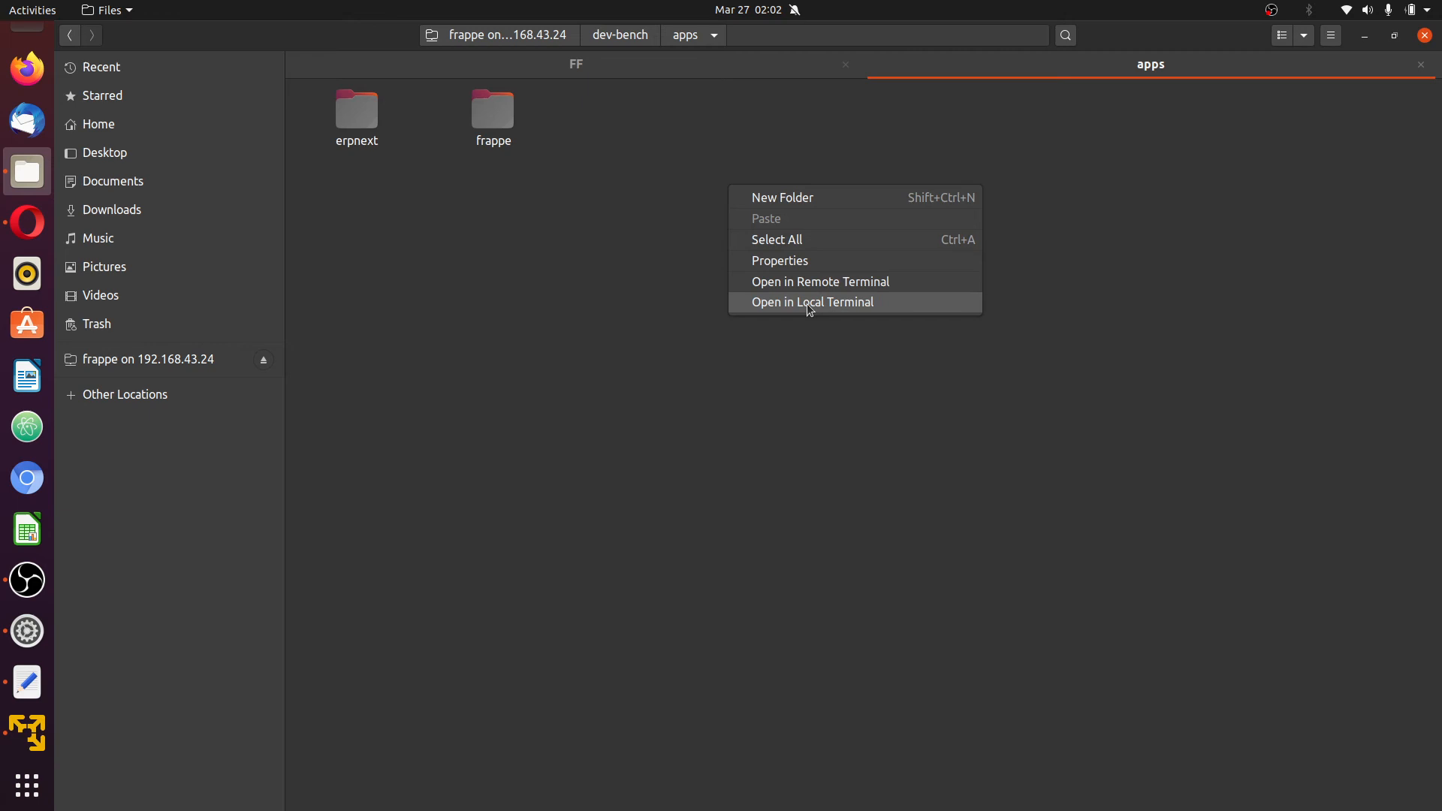
click(811, 302)
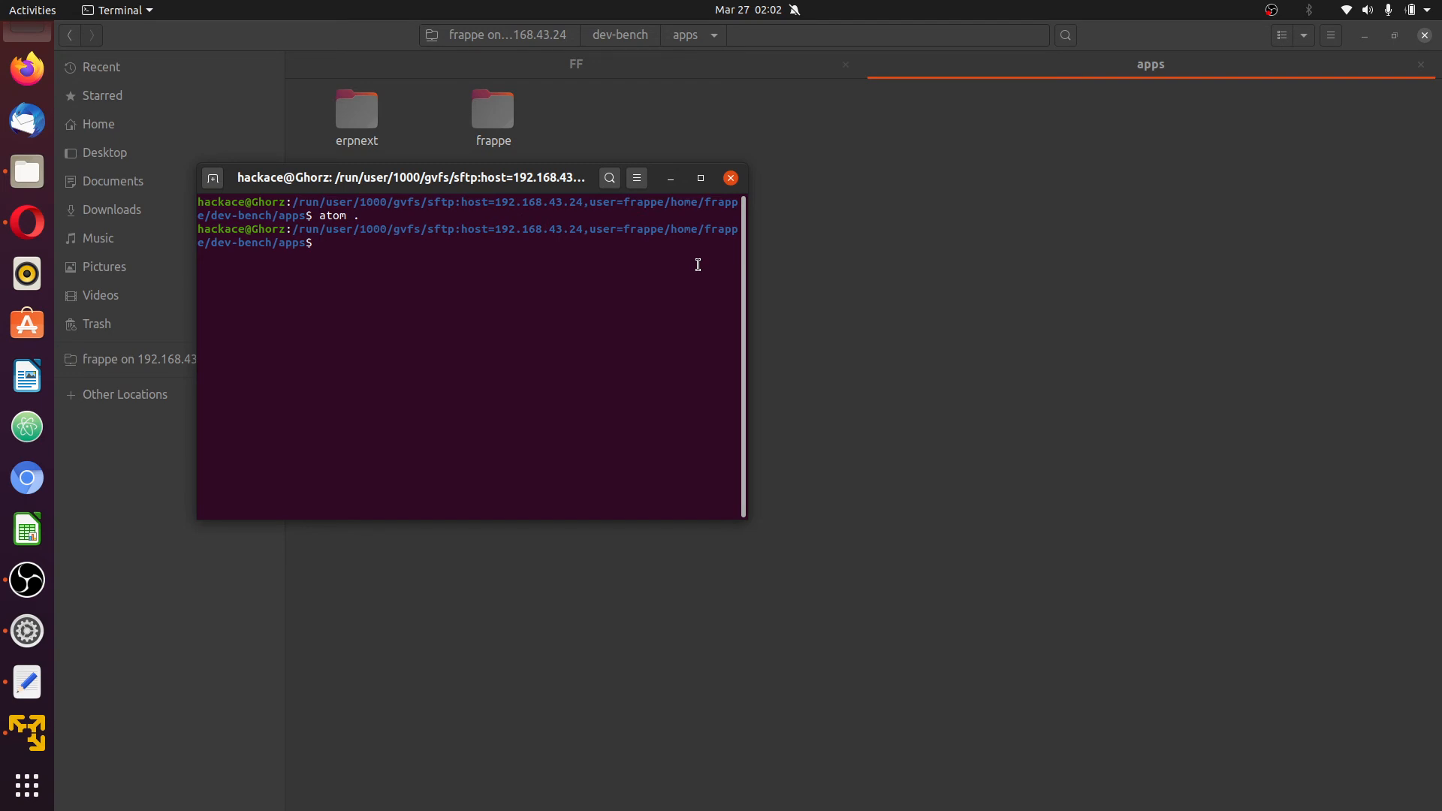
mouse_move(27, 426)
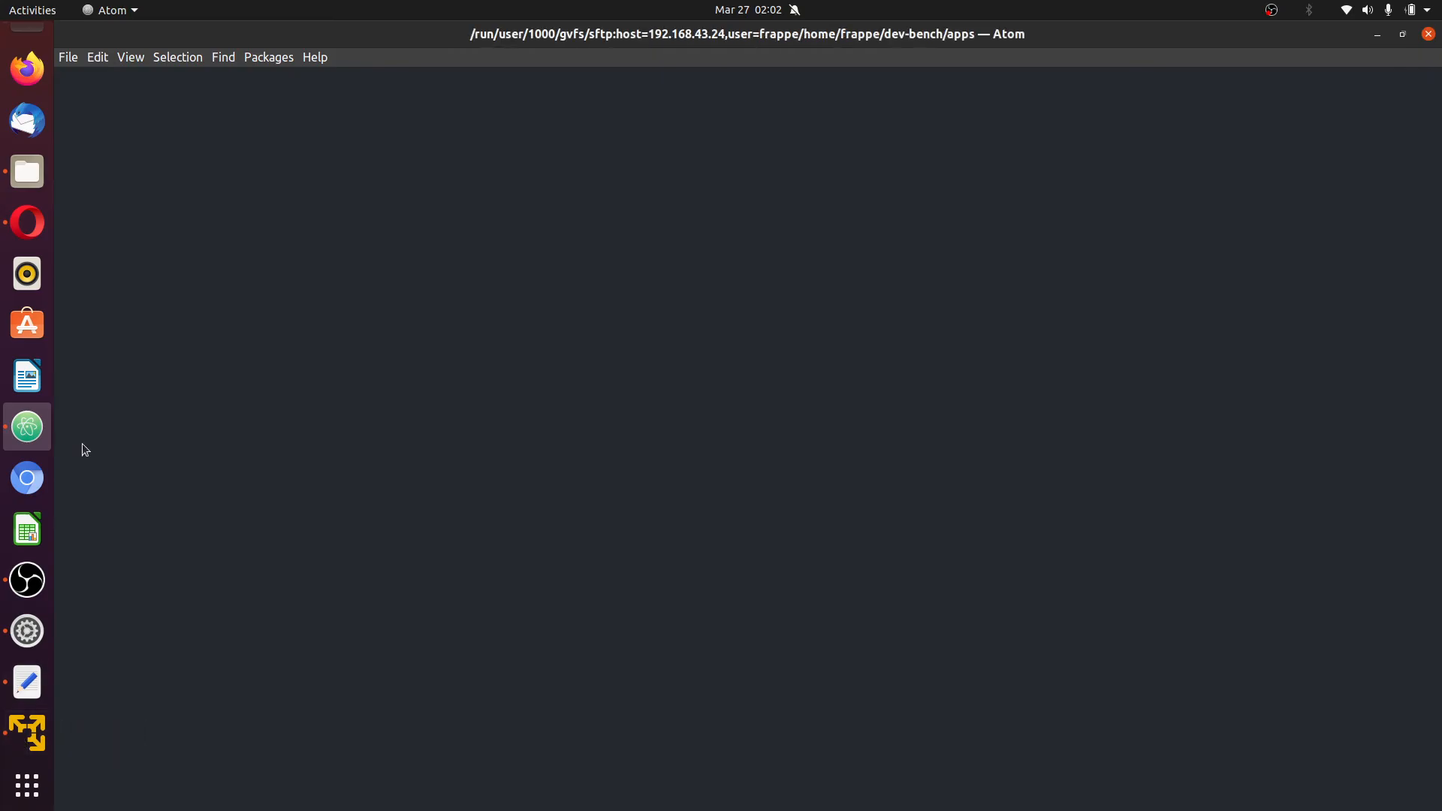
mouse_move(168, 112)
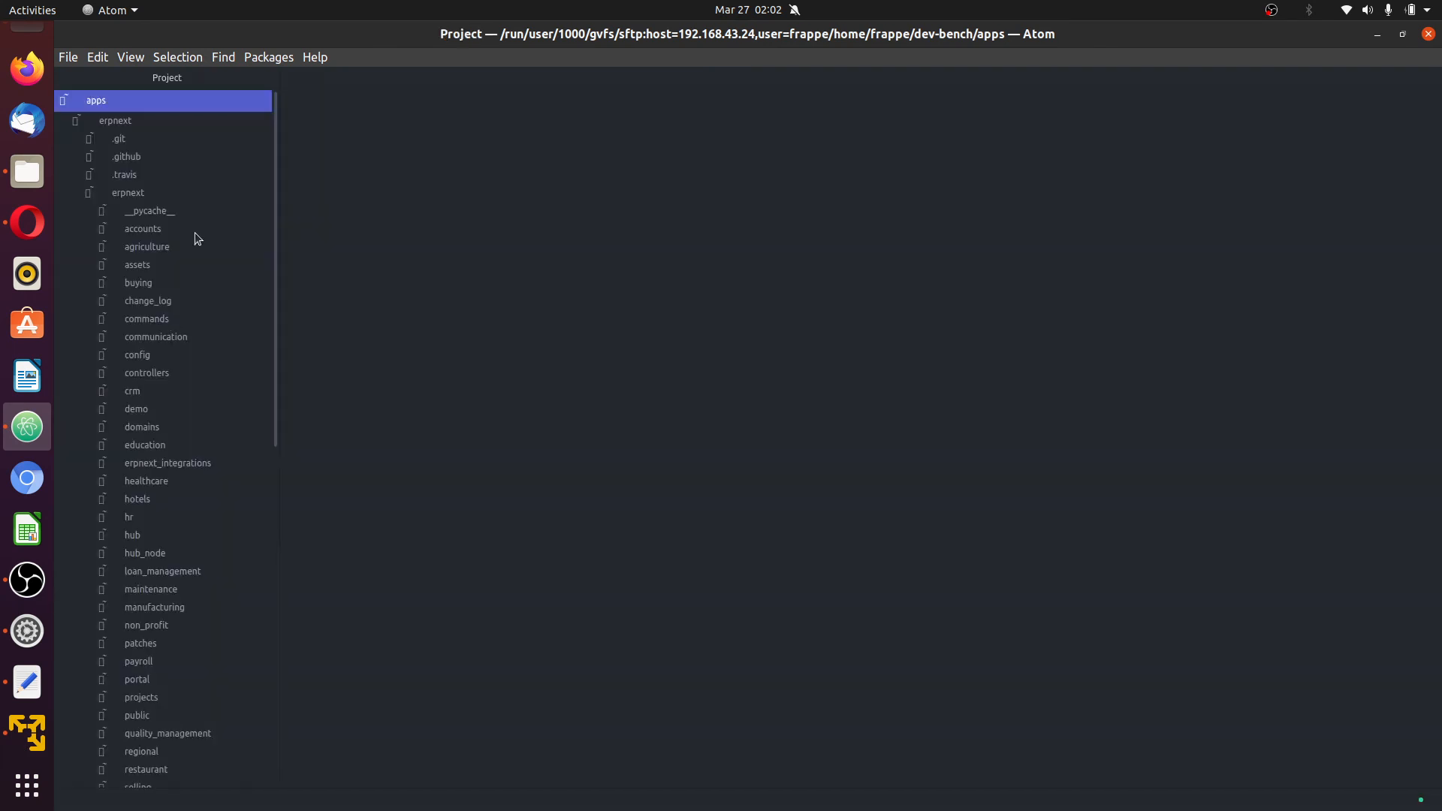
- Close Atom's Telemetry Consent and Welcome tabs, leaving erpnext and frappe in the tree
scroll(down, 3)
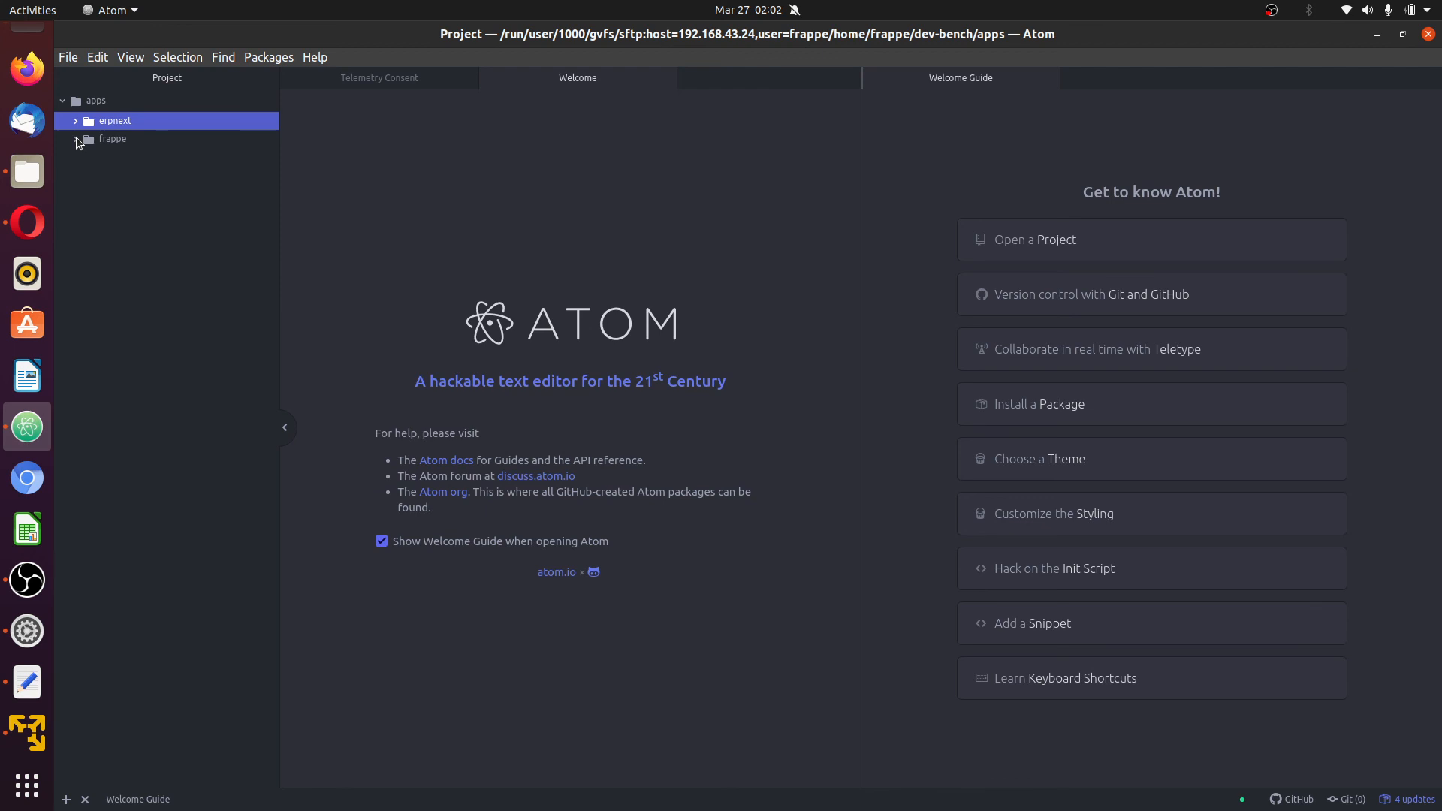
click(466, 78)
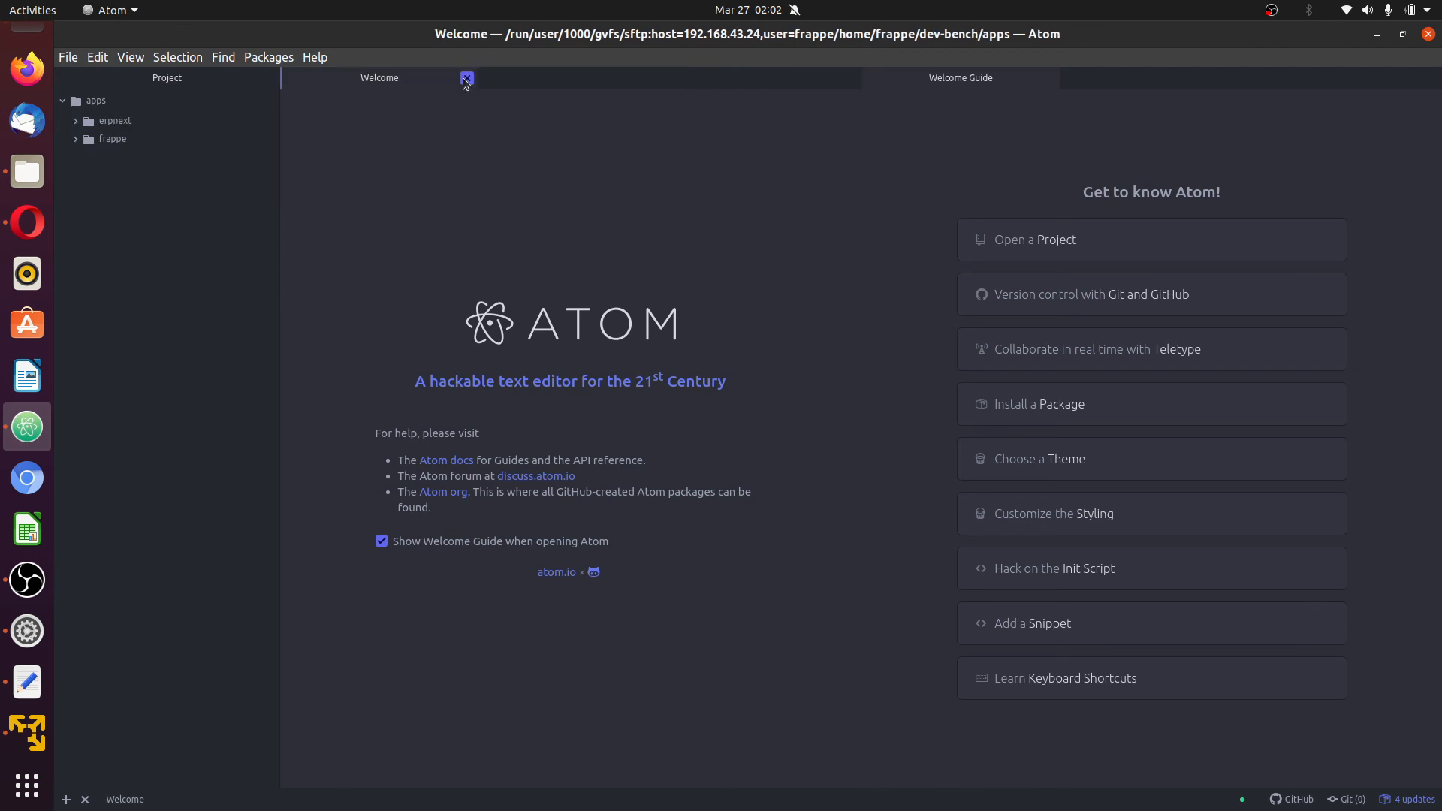
click(467, 78)
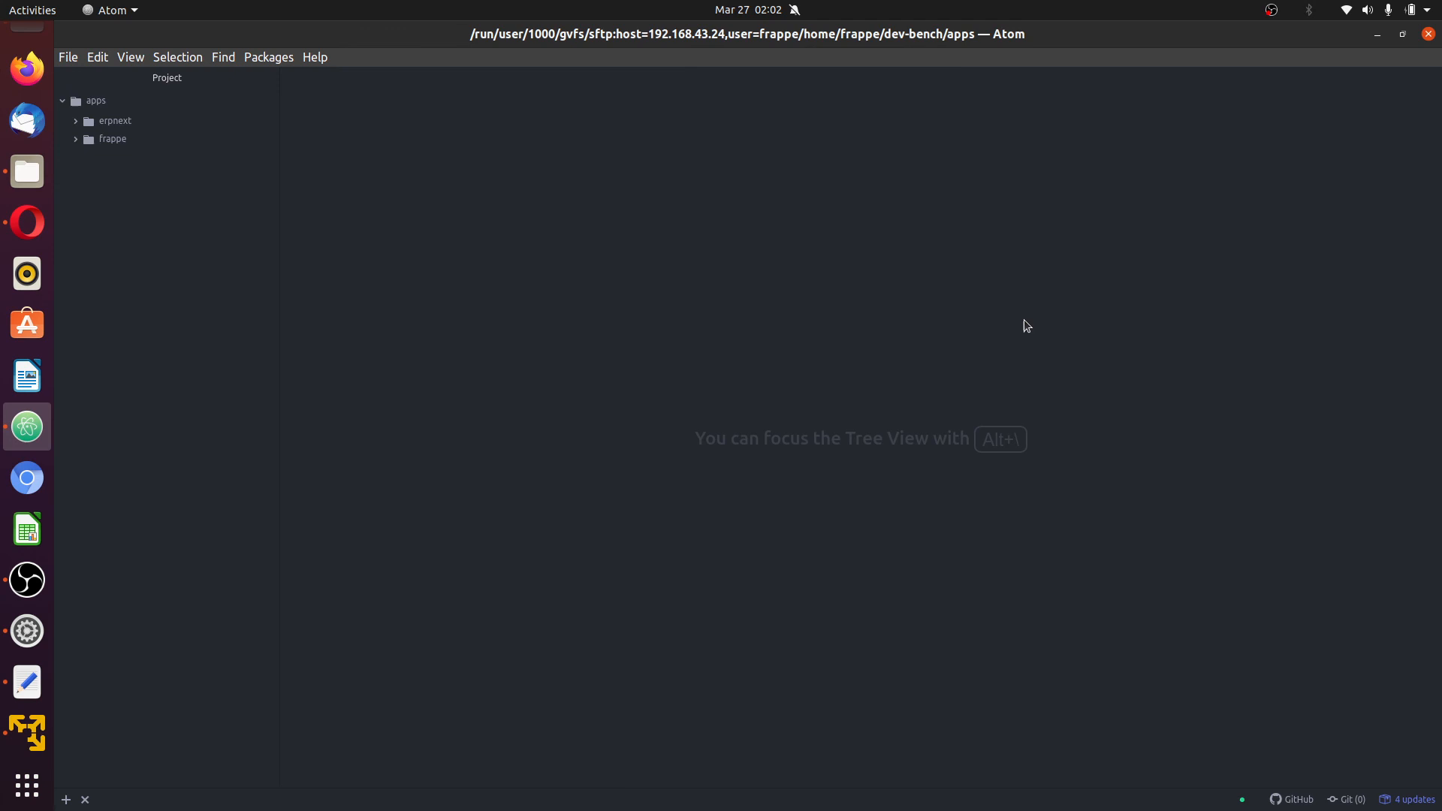